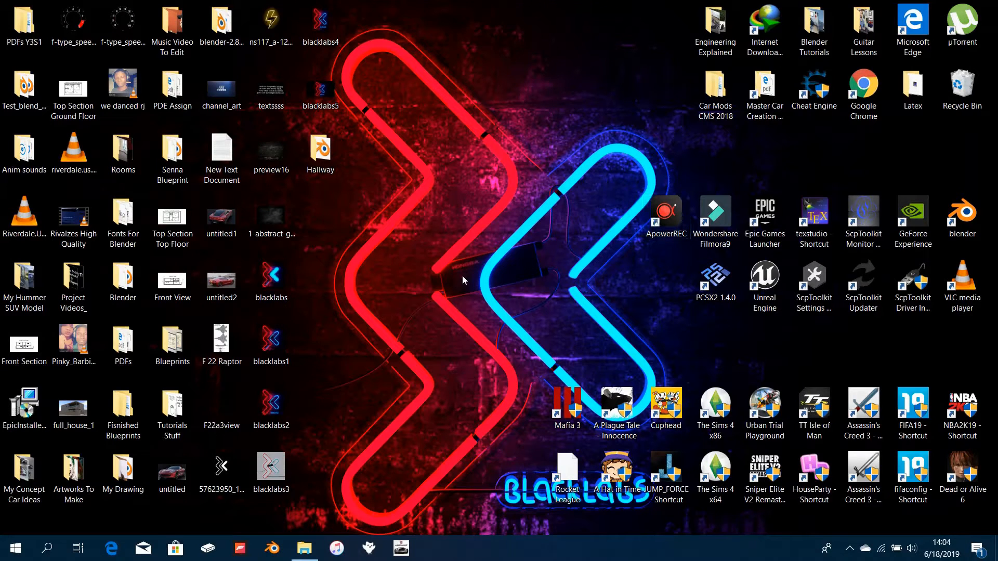
mouse_move(455, 303)
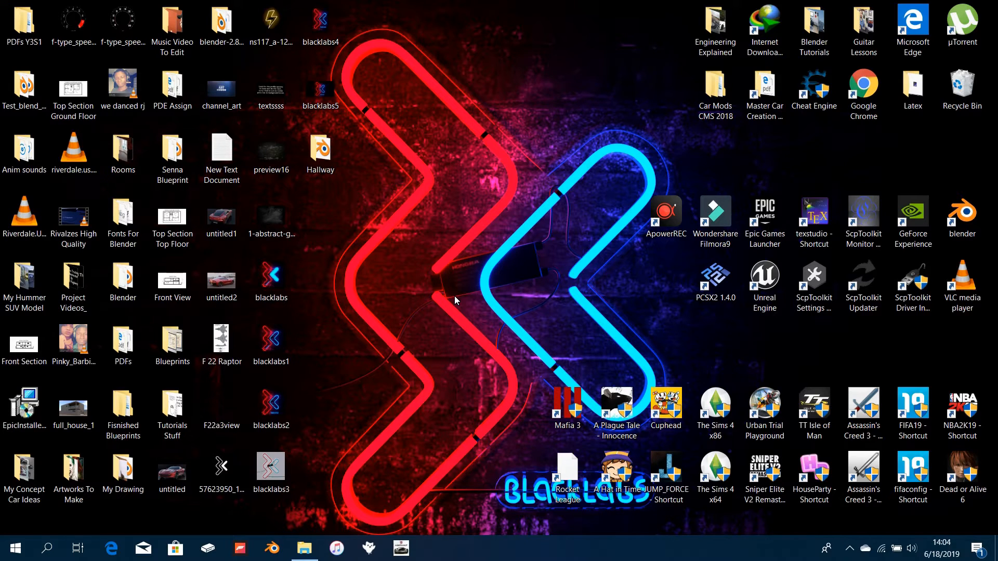
mouse_move(473, 252)
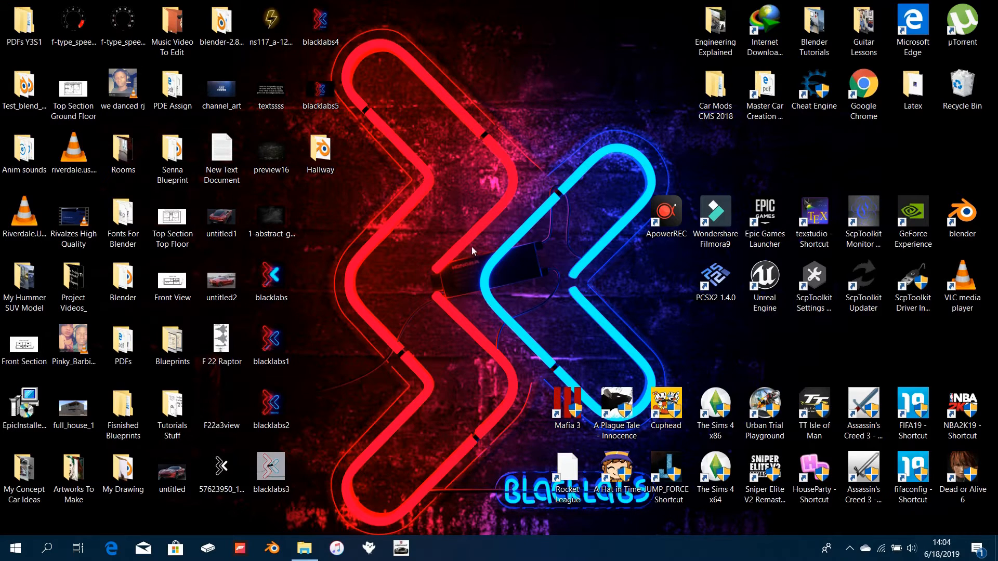
mouse_move(527, 218)
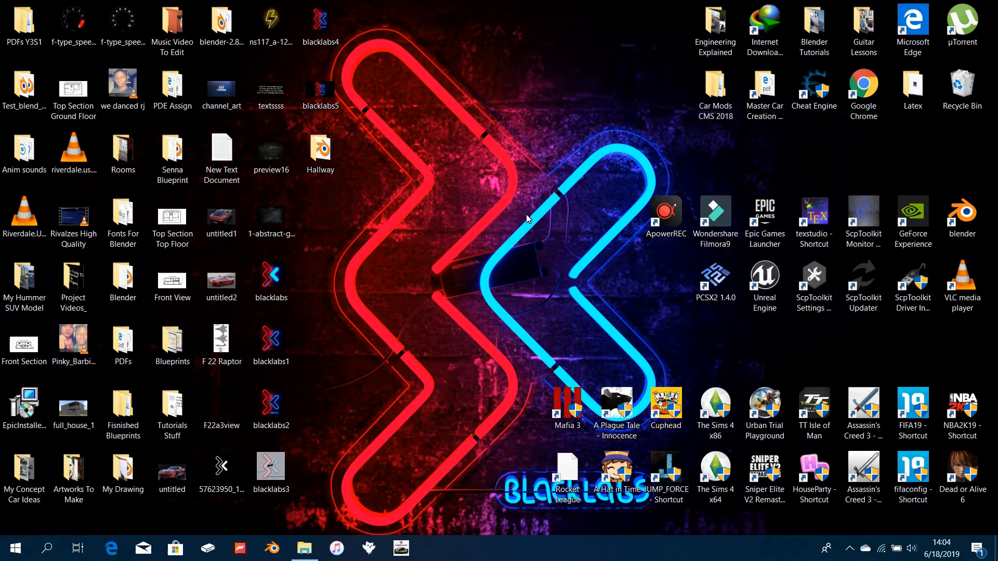
mouse_move(555, 229)
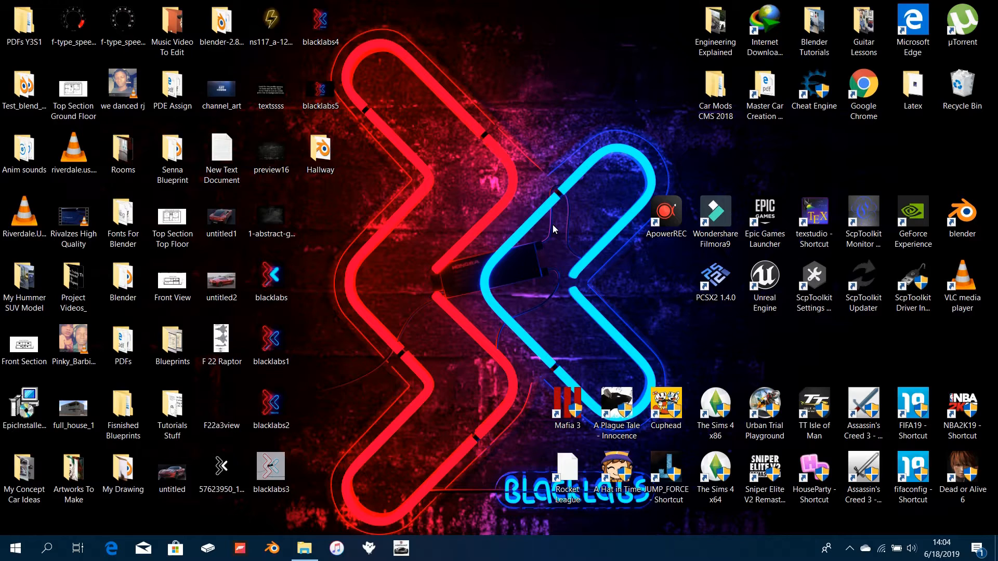
mouse_move(428, 266)
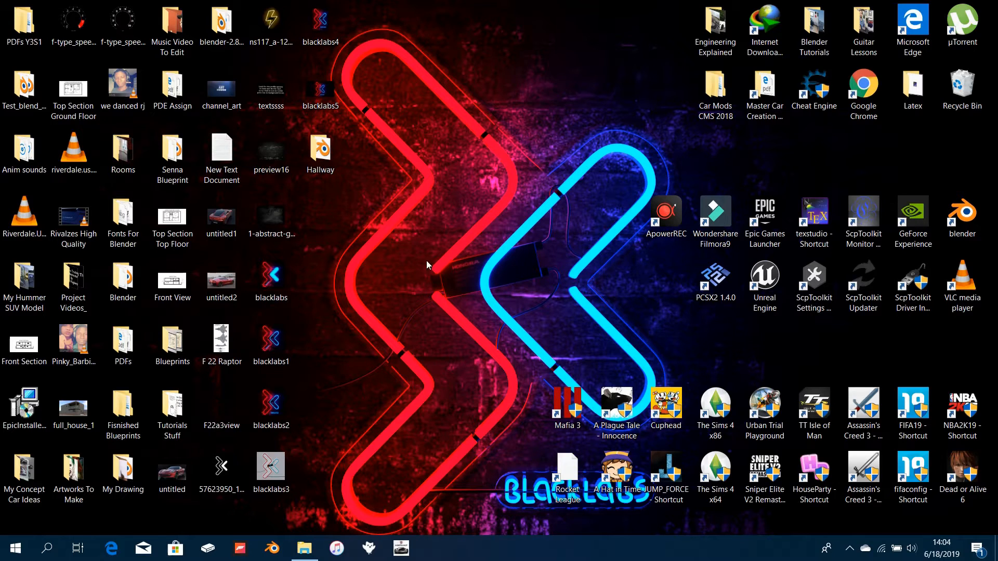
mouse_move(542, 330)
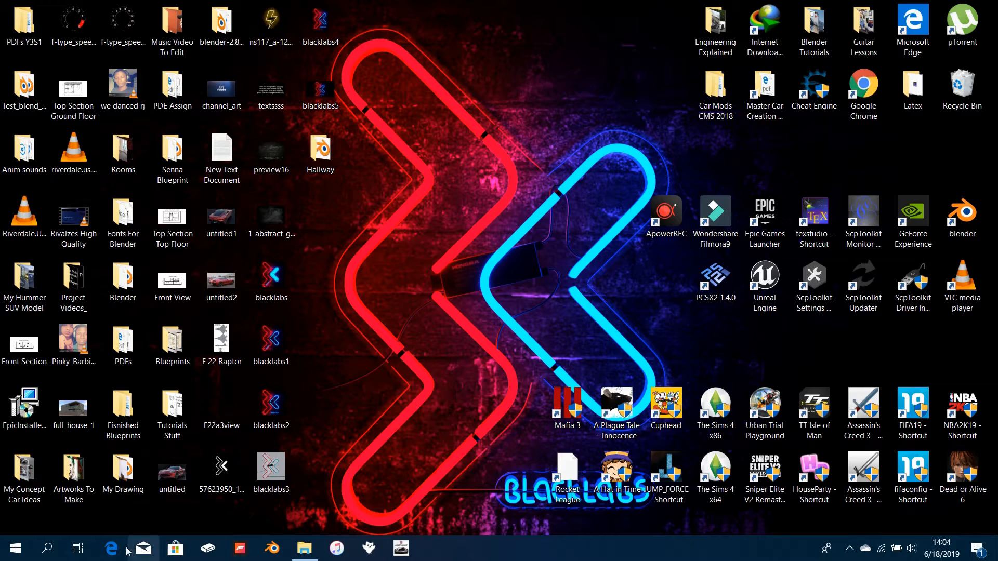
- Launch Edge from the taskbar and load the blender.org home page
click(111, 548)
text(blen)
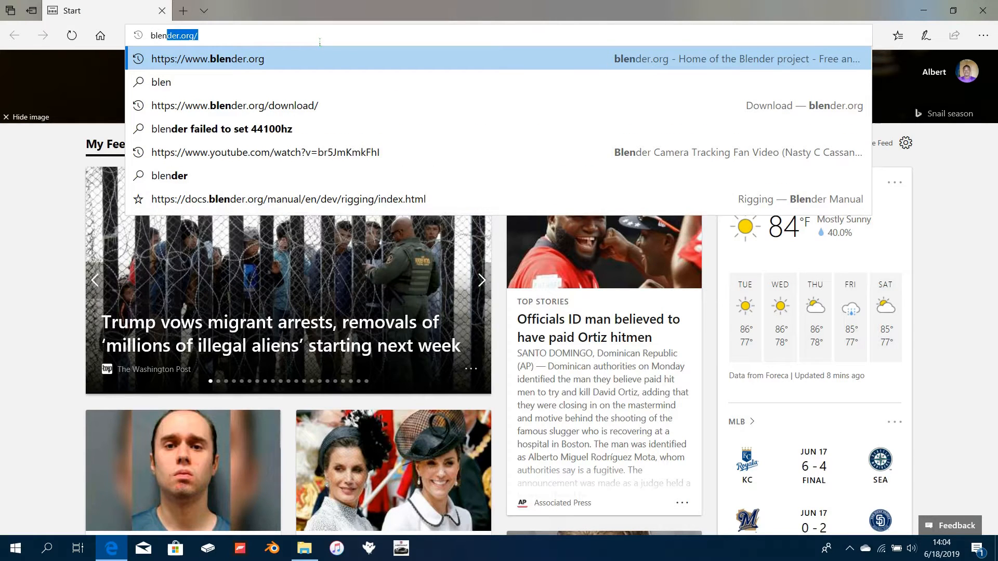
click(207, 58)
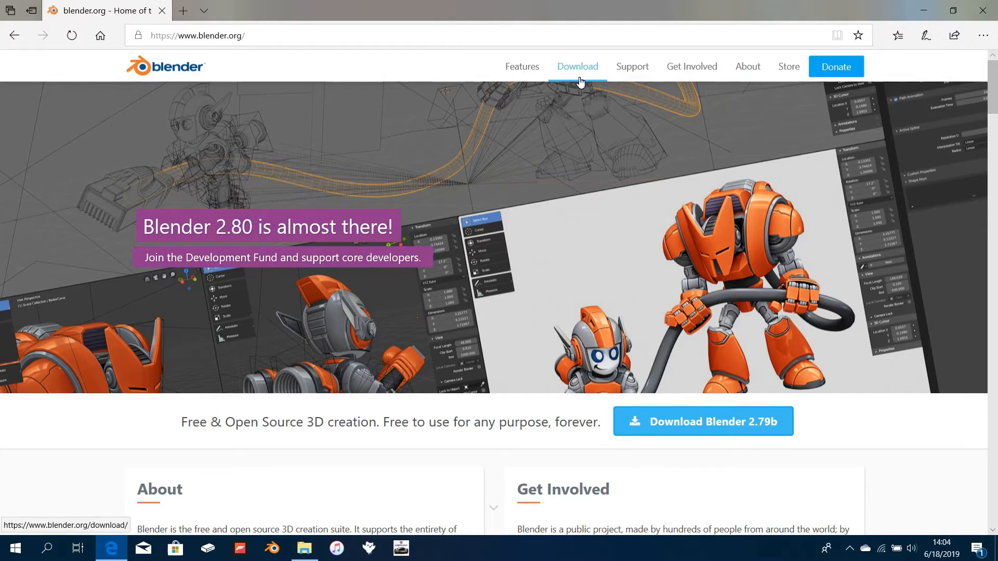
- Go to the Download page and open the Blender 2.80 beta experimental builds
click(577, 66)
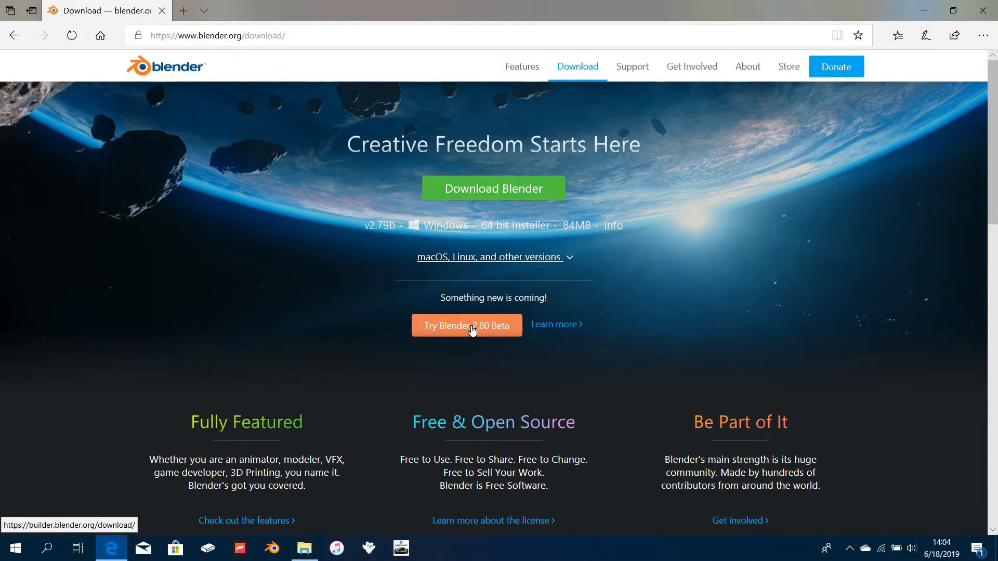
click(467, 326)
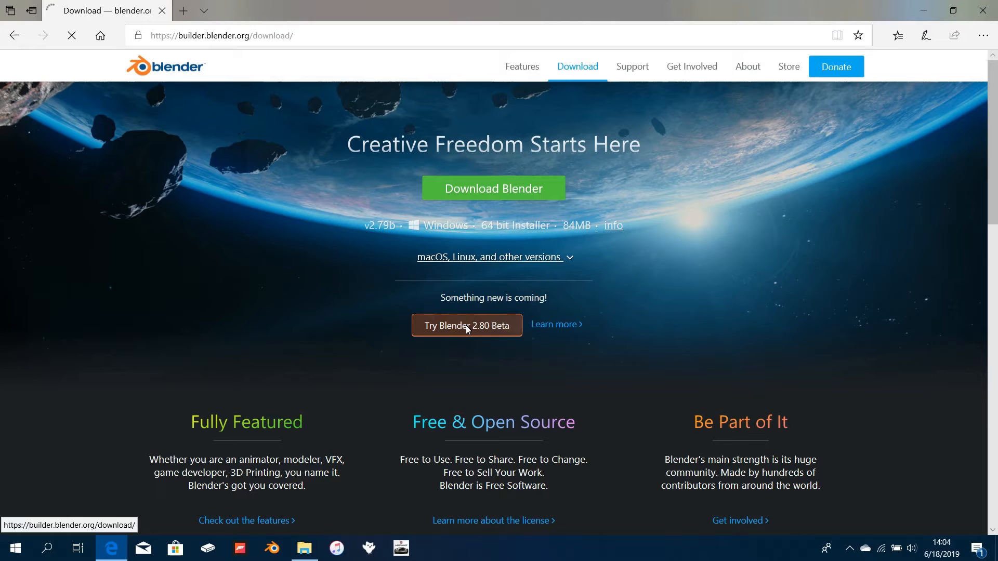
click(467, 325)
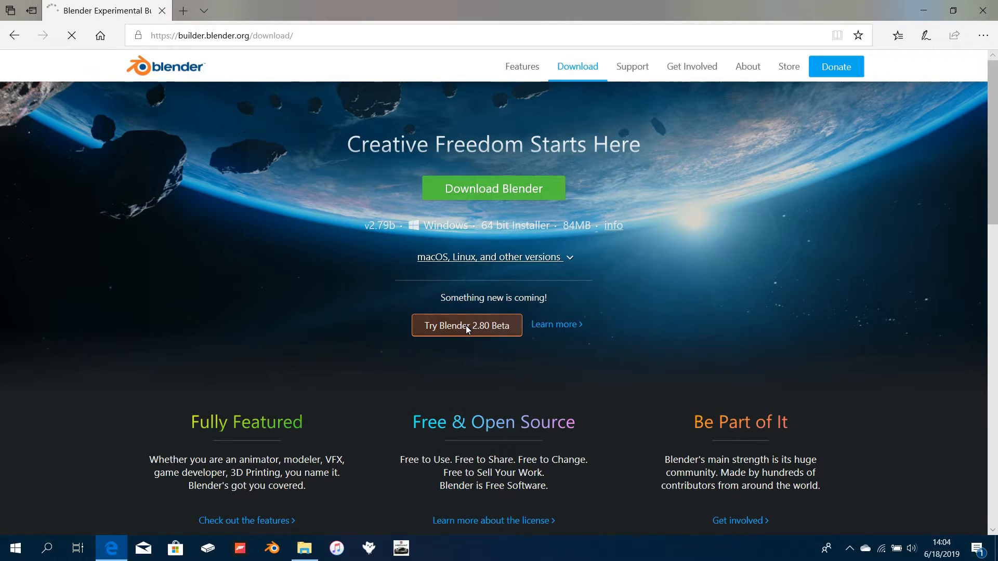
click(467, 325)
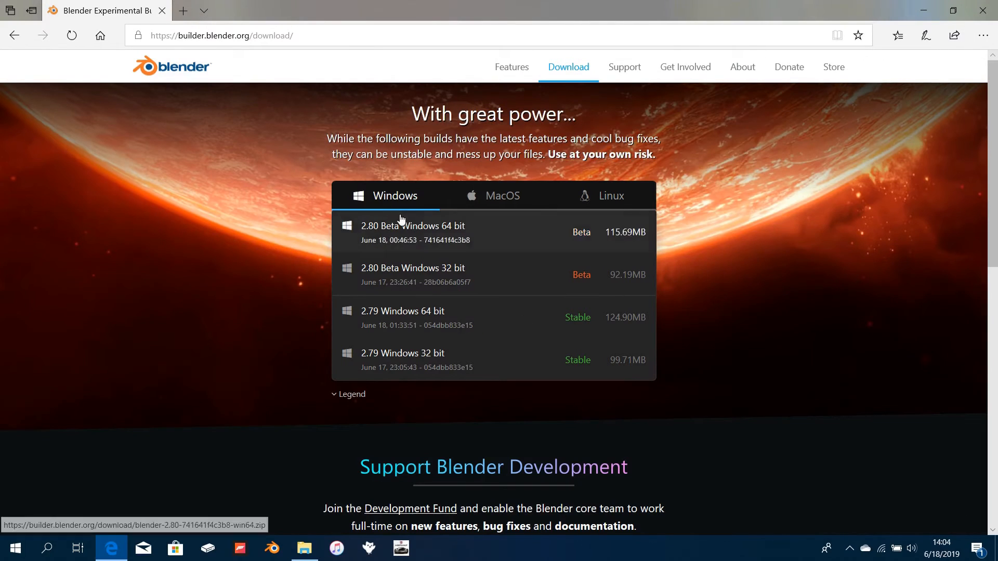
mouse_move(422, 253)
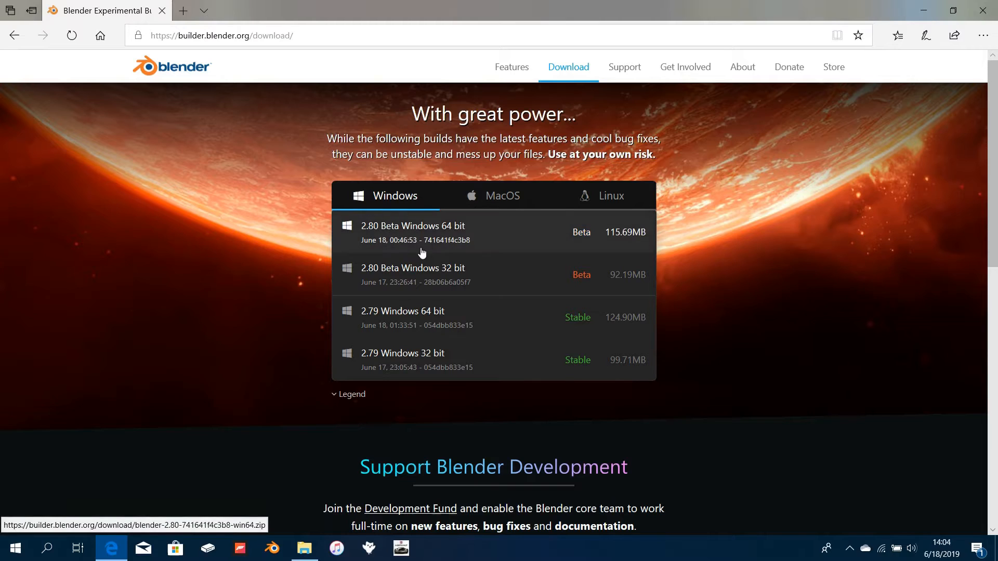
mouse_move(481, 325)
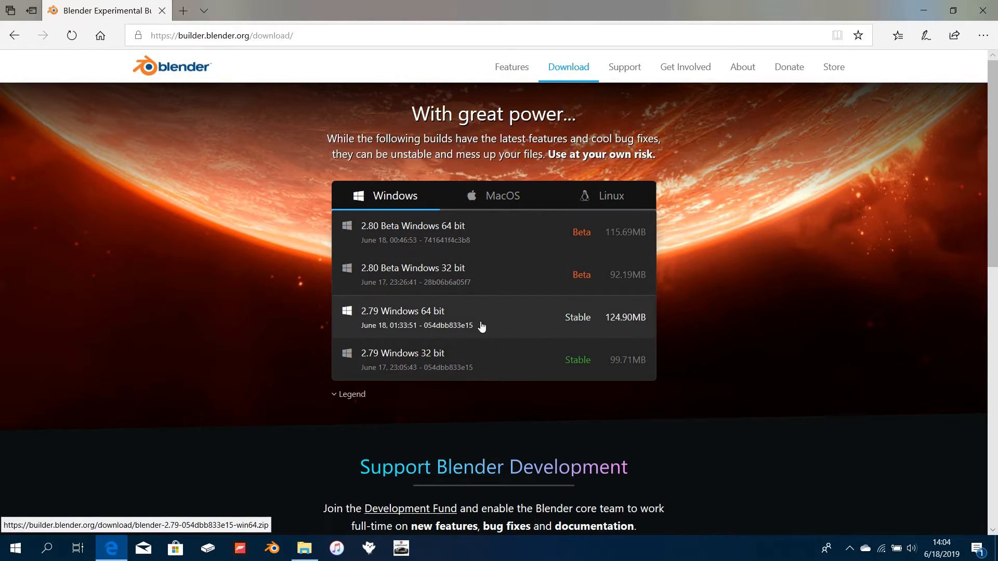
mouse_move(460, 321)
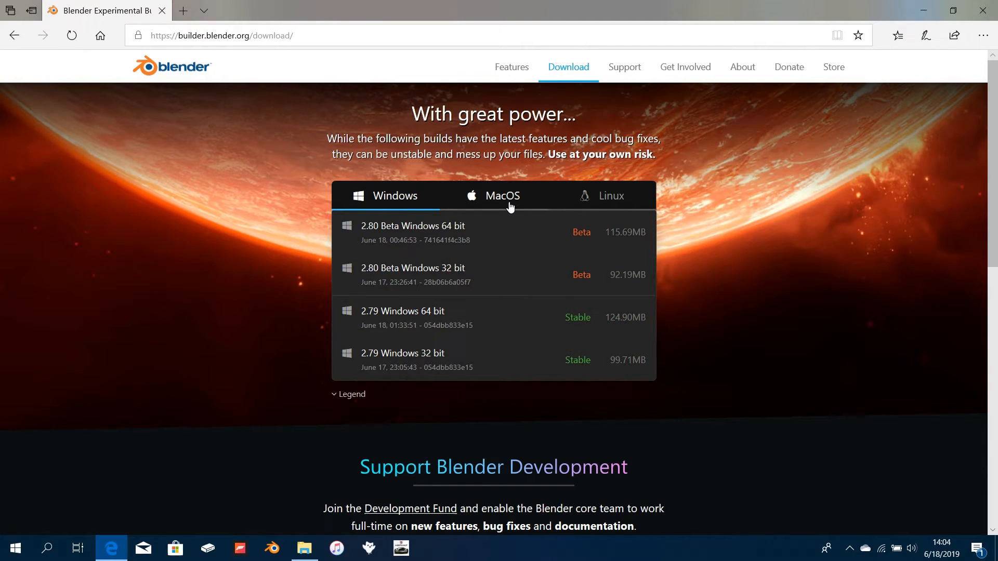
- Switch the build list to macOS, then to Linux
click(502, 195)
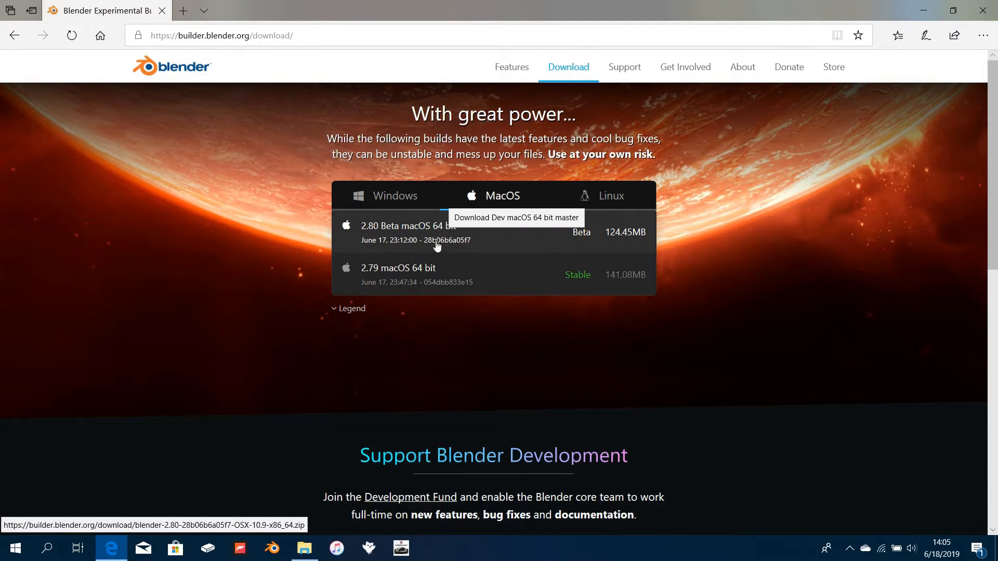
click(609, 195)
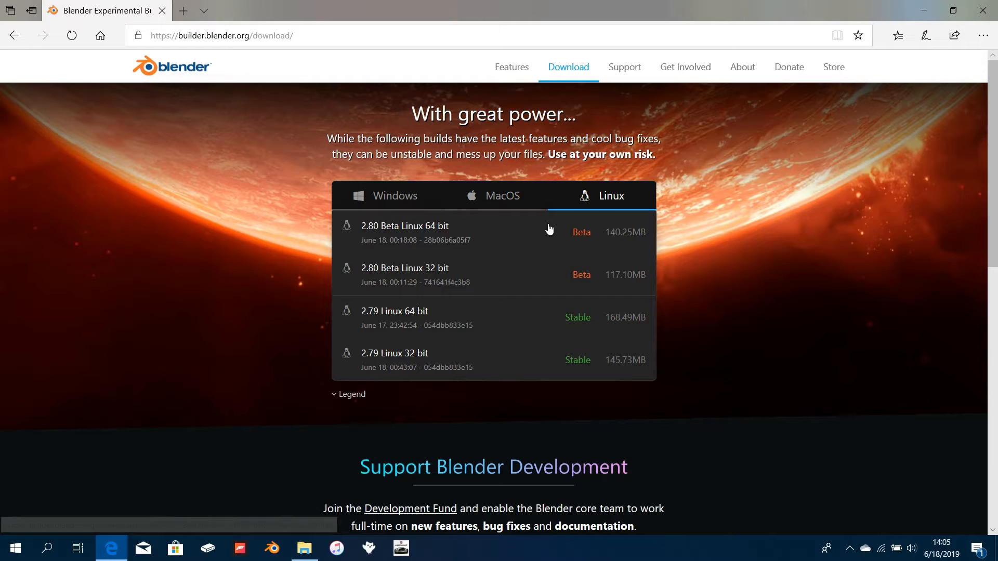
mouse_move(536, 285)
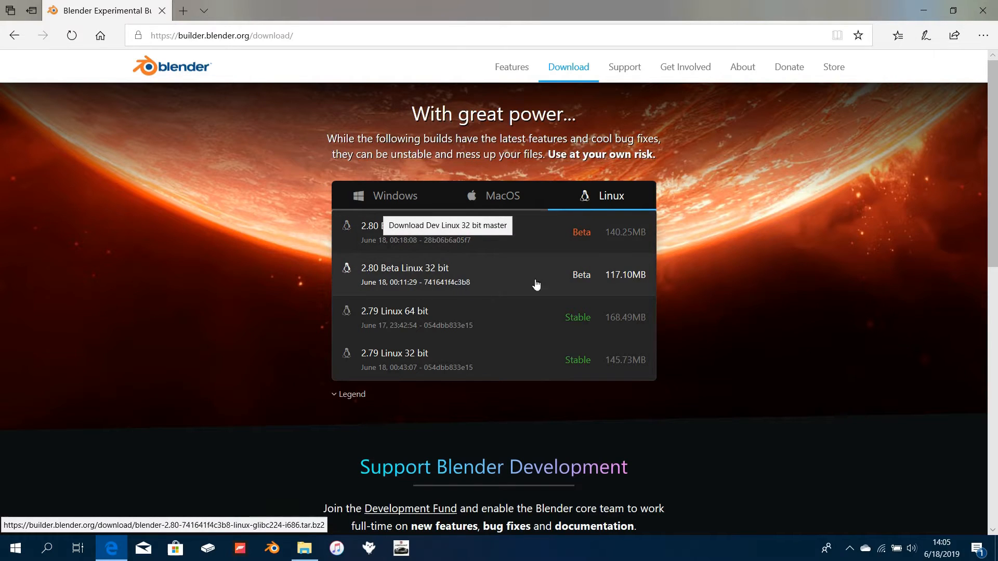
mouse_move(432, 240)
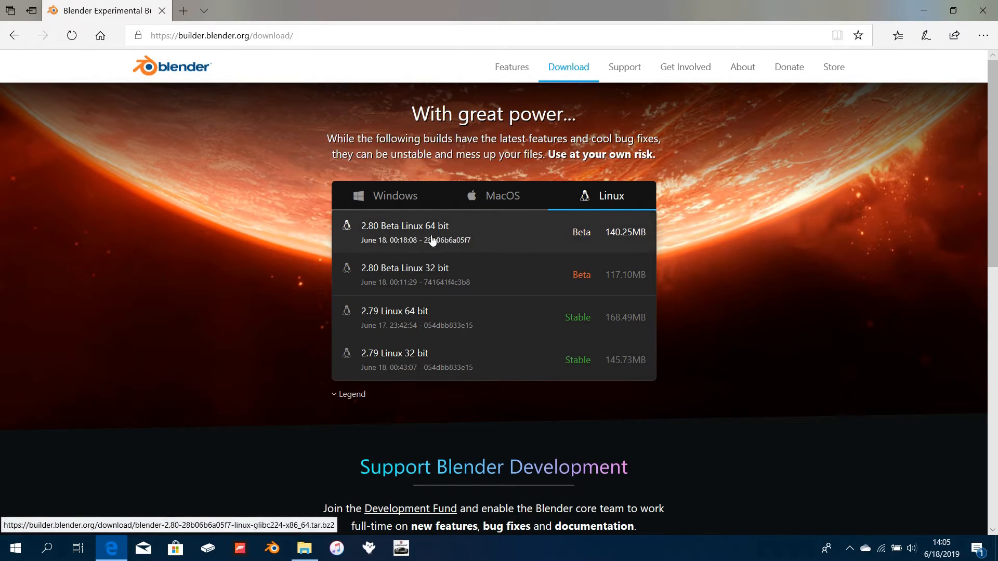
mouse_move(162, 17)
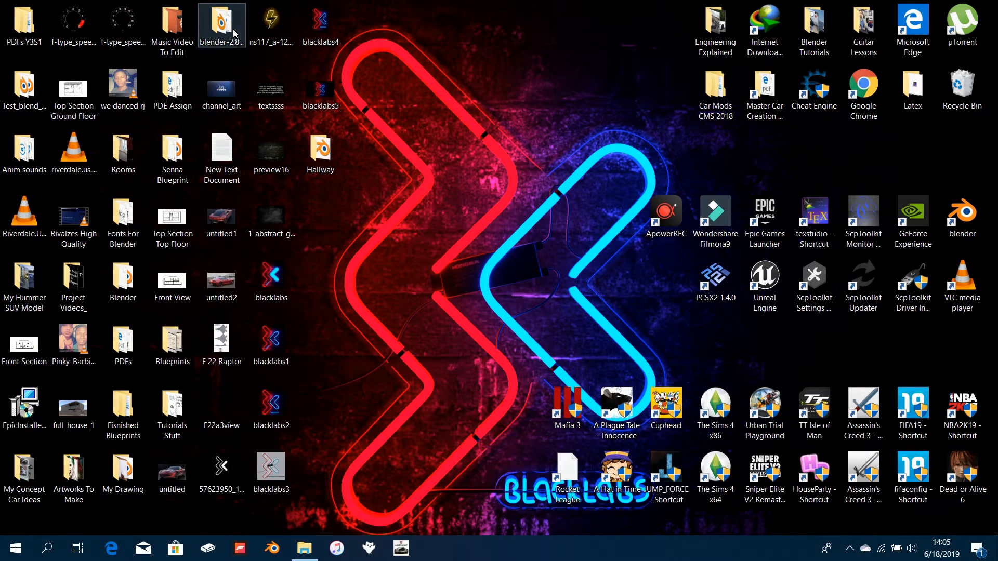
- Open the extracted blender-2.80 folder from the desktop and look through its files
double_click(221, 22)
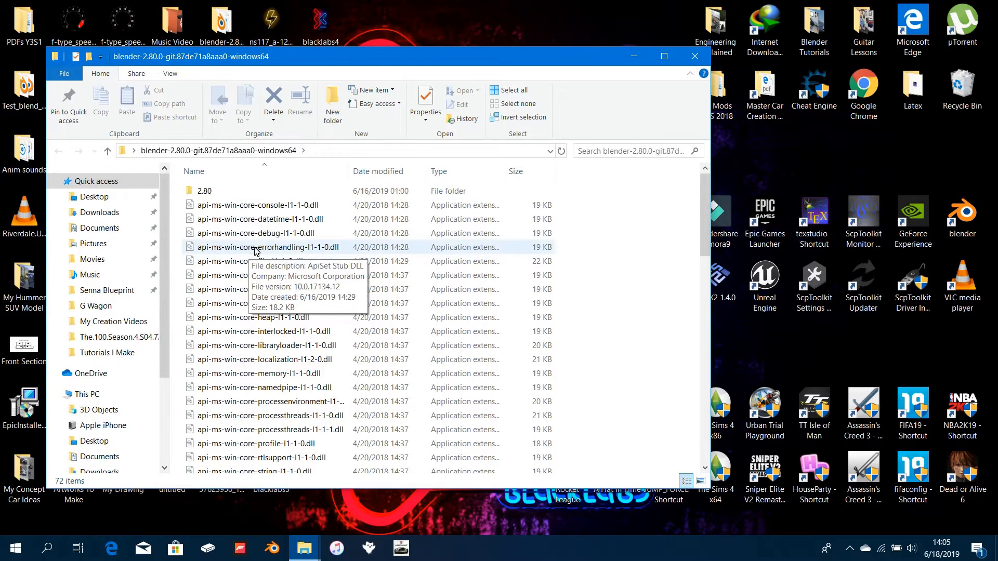
scroll(down, 3)
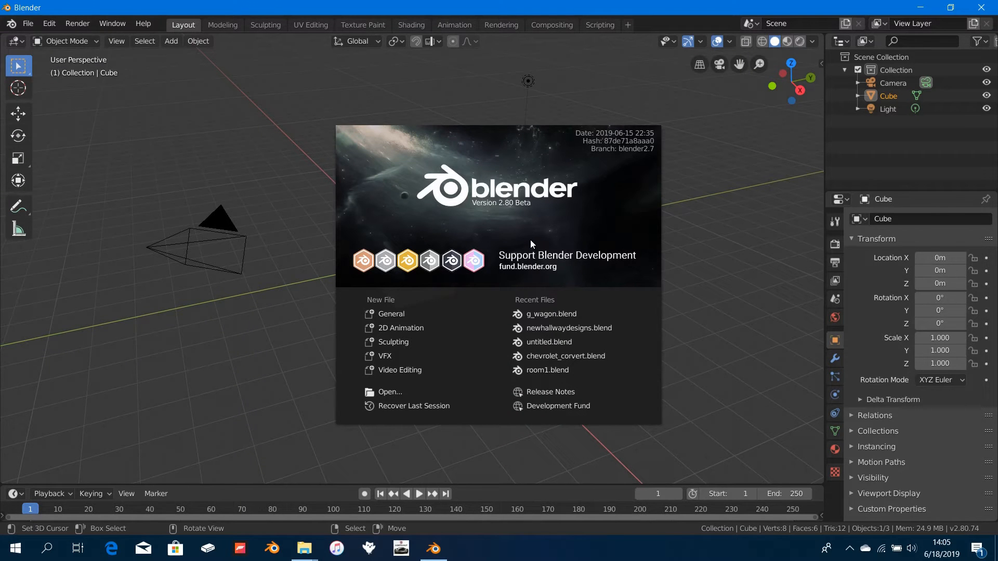
mouse_move(573, 199)
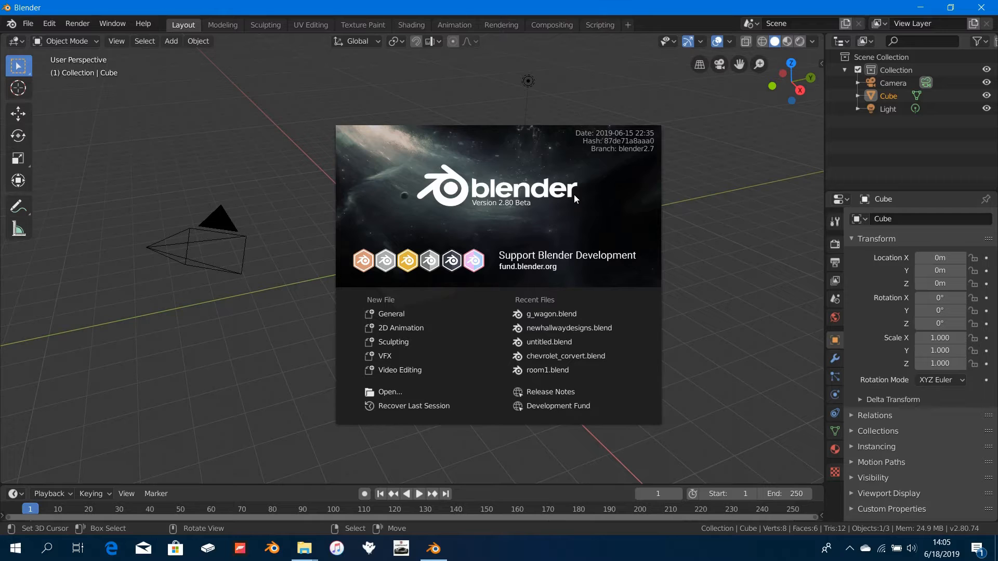
mouse_move(573, 211)
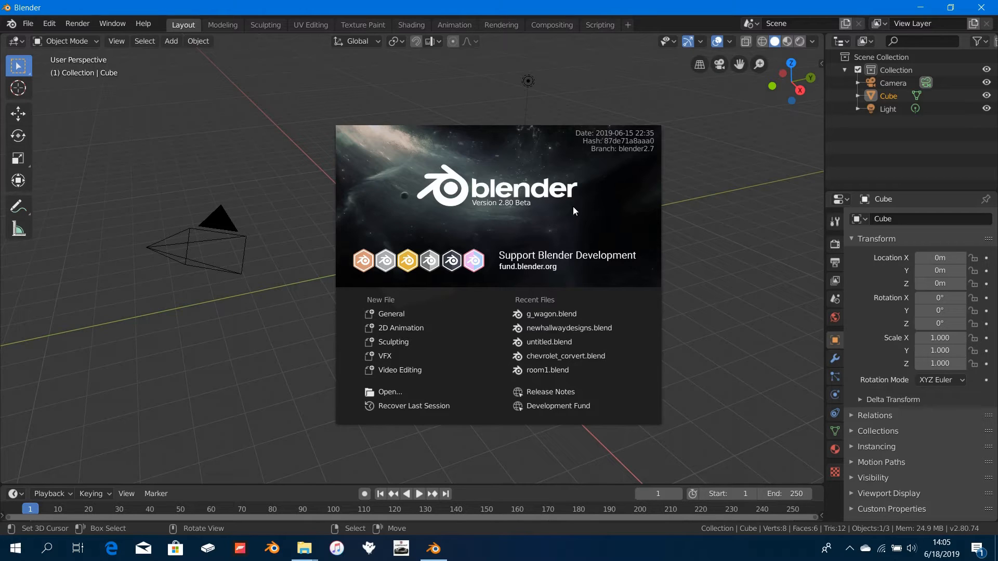
mouse_move(551, 262)
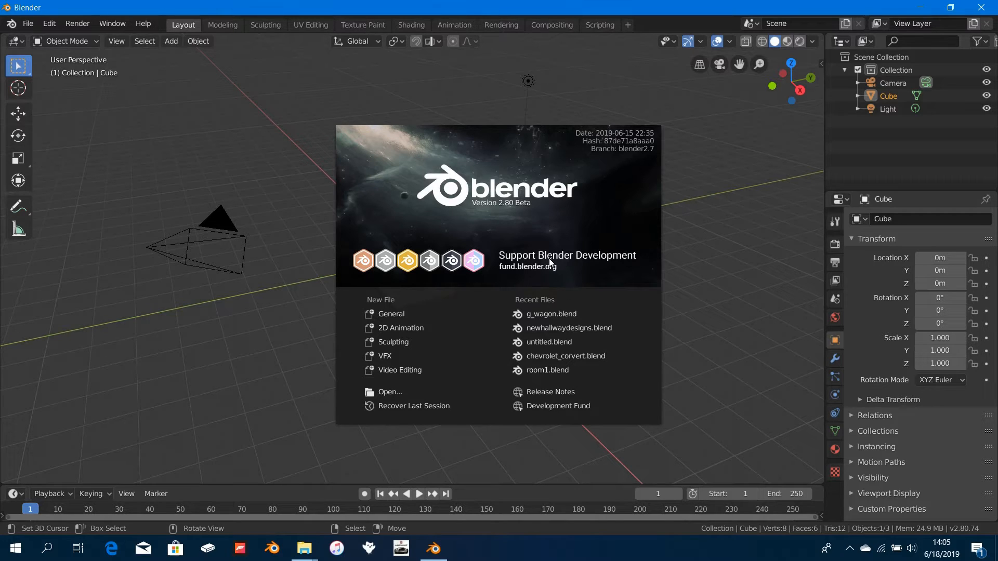
mouse_move(573, 268)
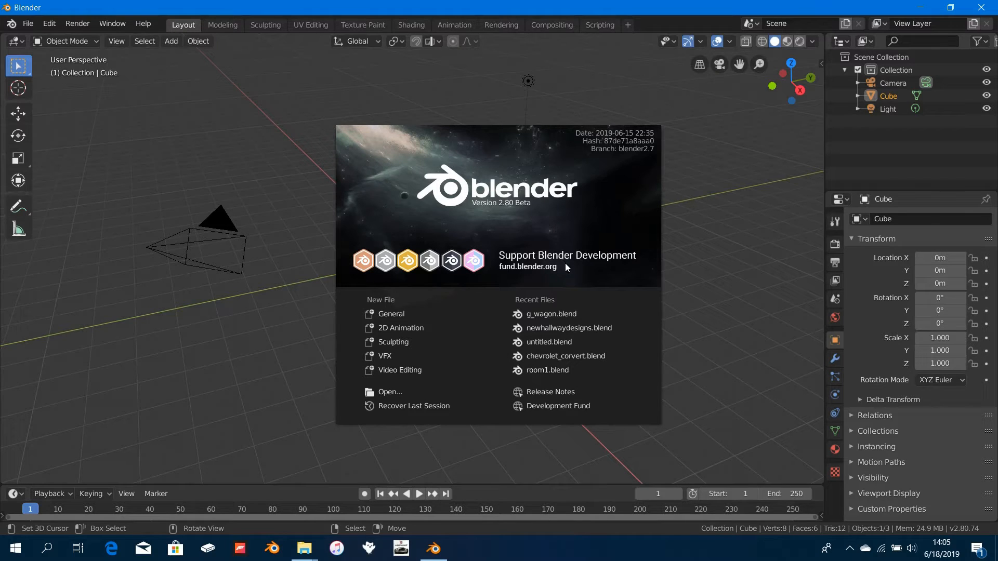
mouse_move(503, 267)
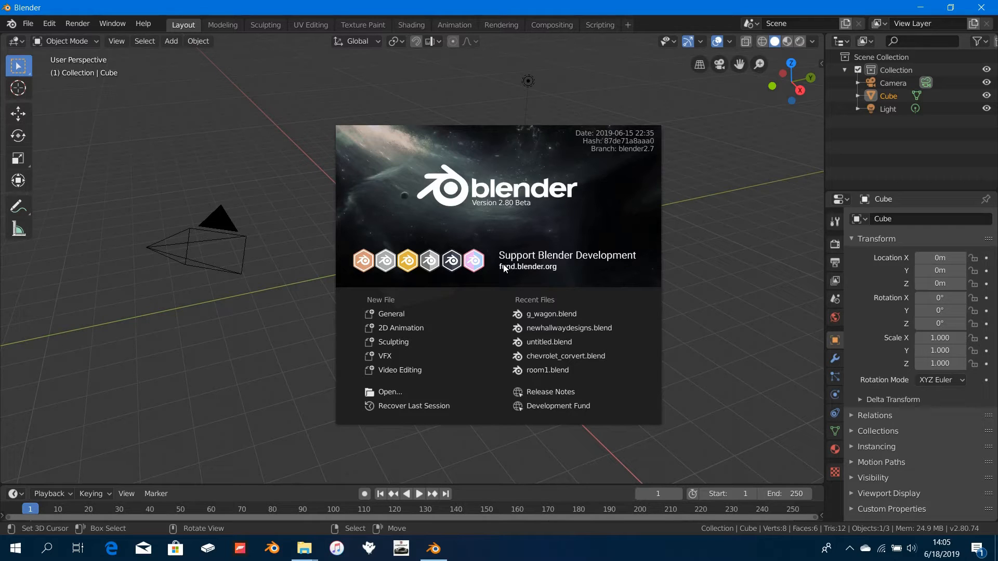
mouse_move(542, 280)
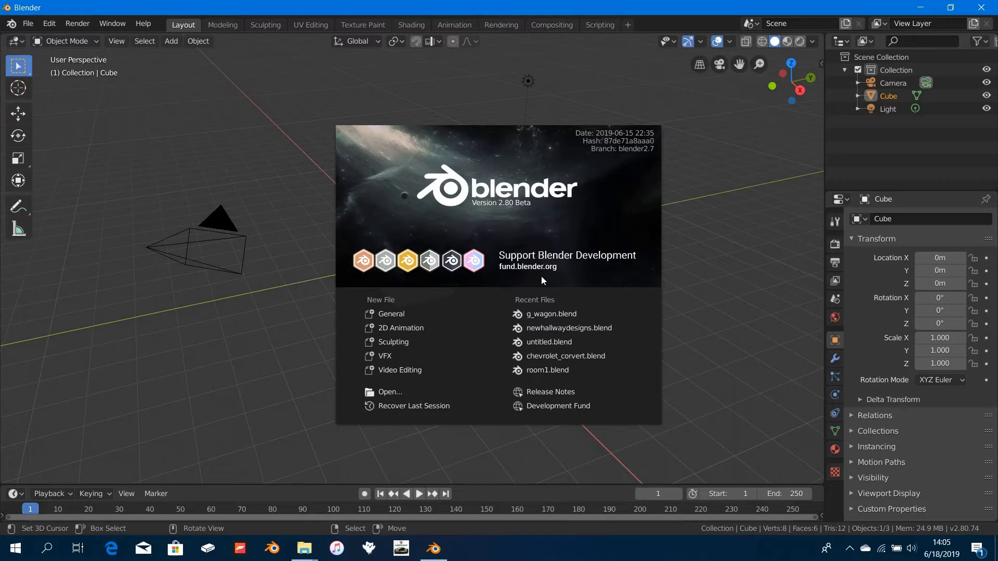
mouse_move(575, 269)
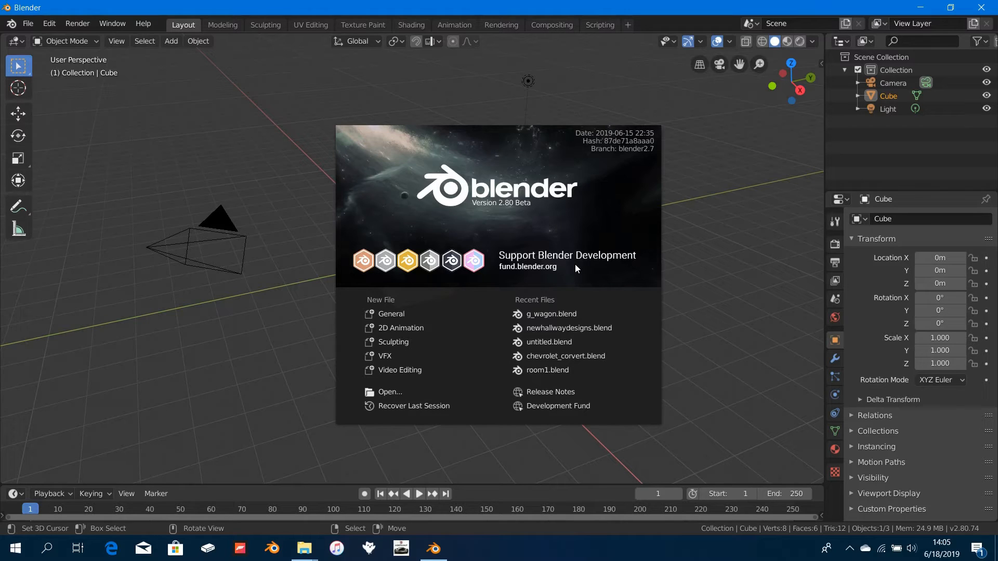
mouse_move(540, 279)
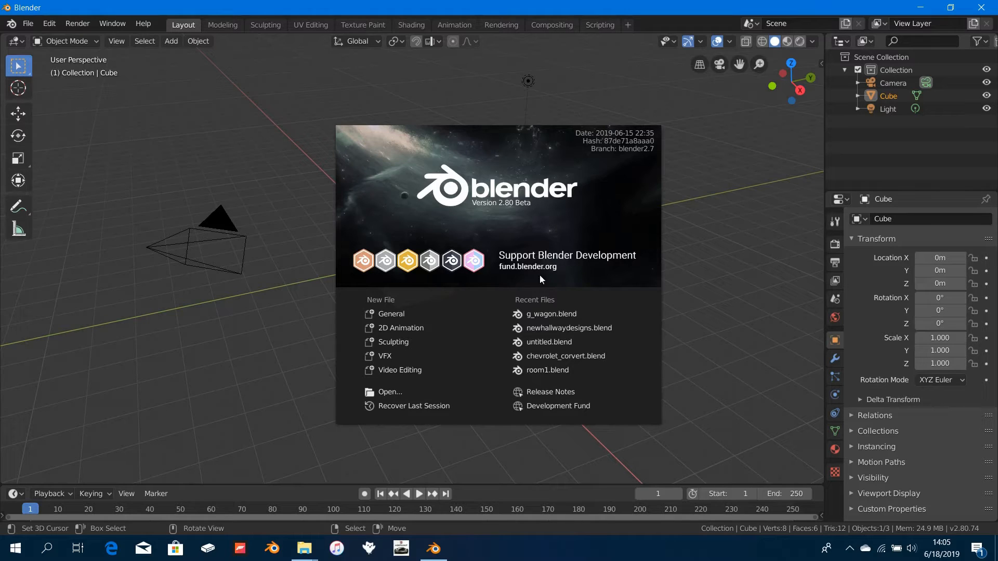
mouse_move(558, 280)
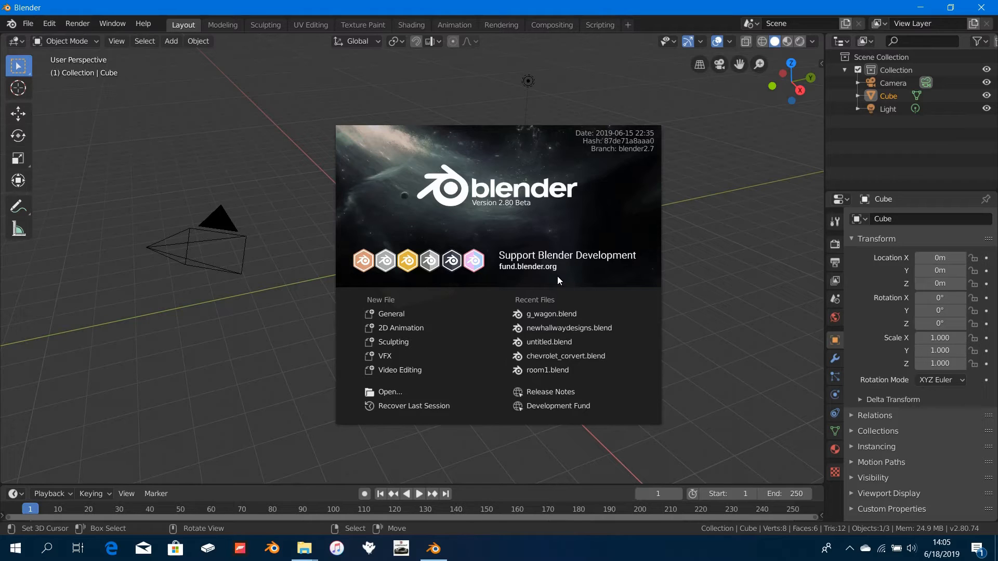
mouse_move(572, 282)
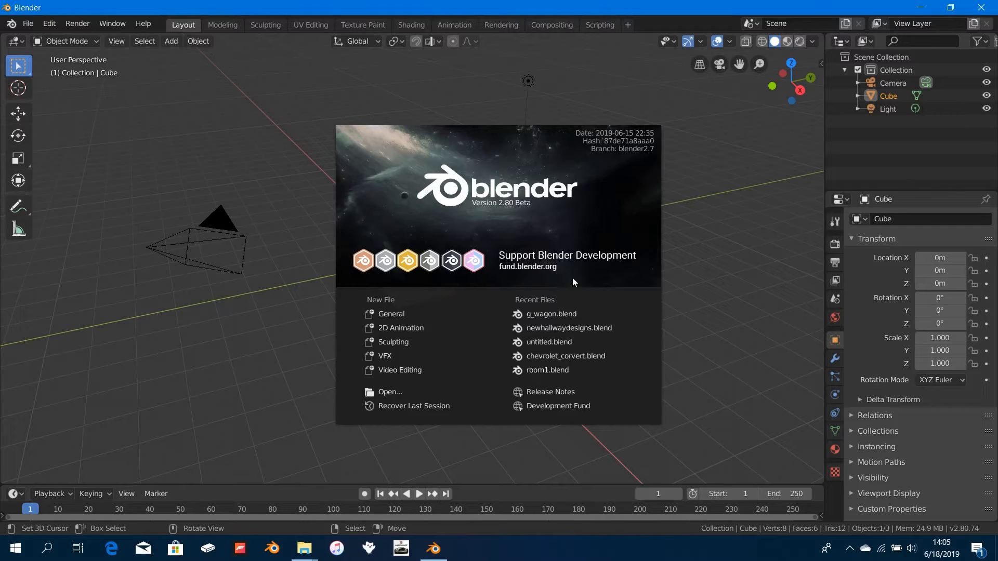
mouse_move(566, 267)
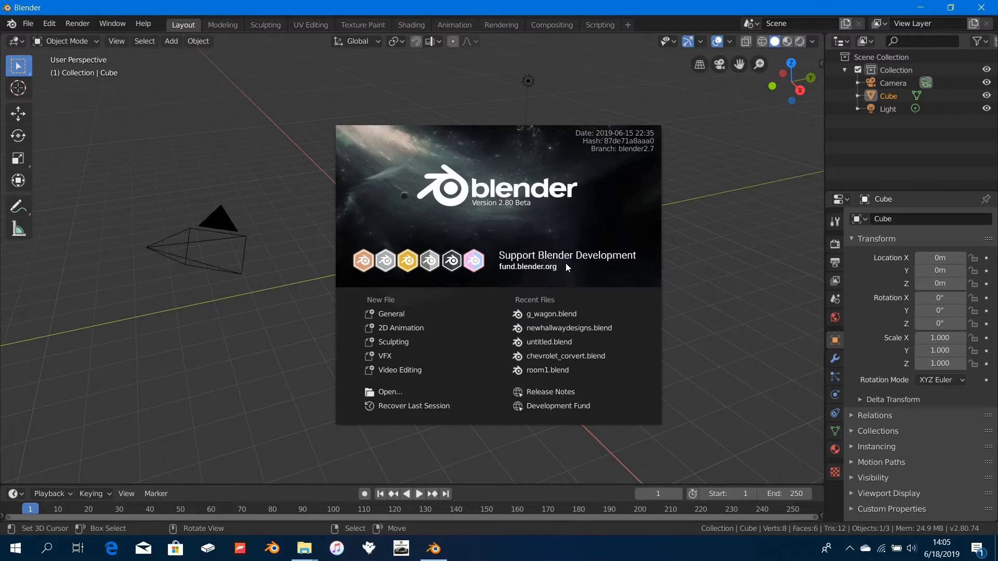
mouse_move(551, 278)
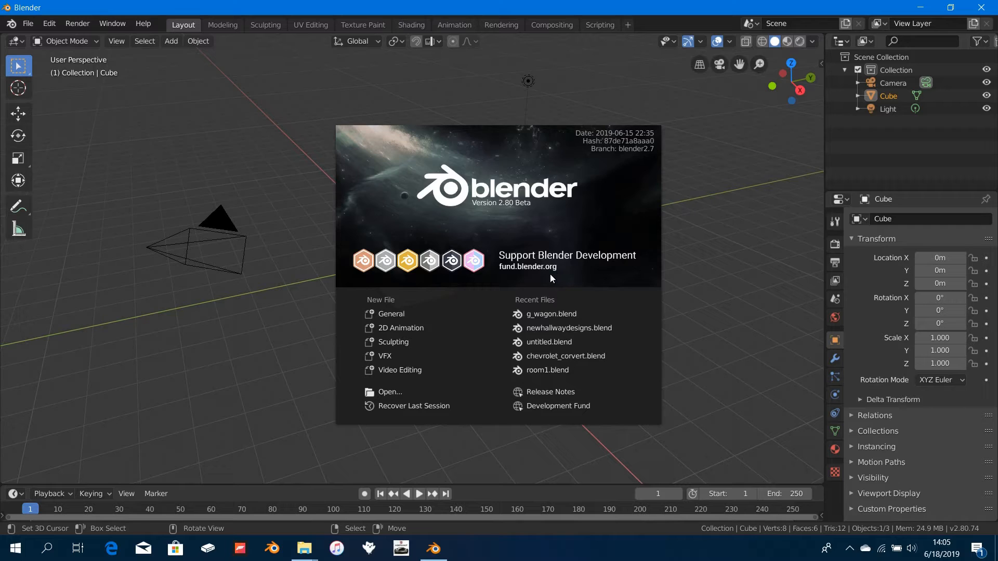
mouse_move(509, 271)
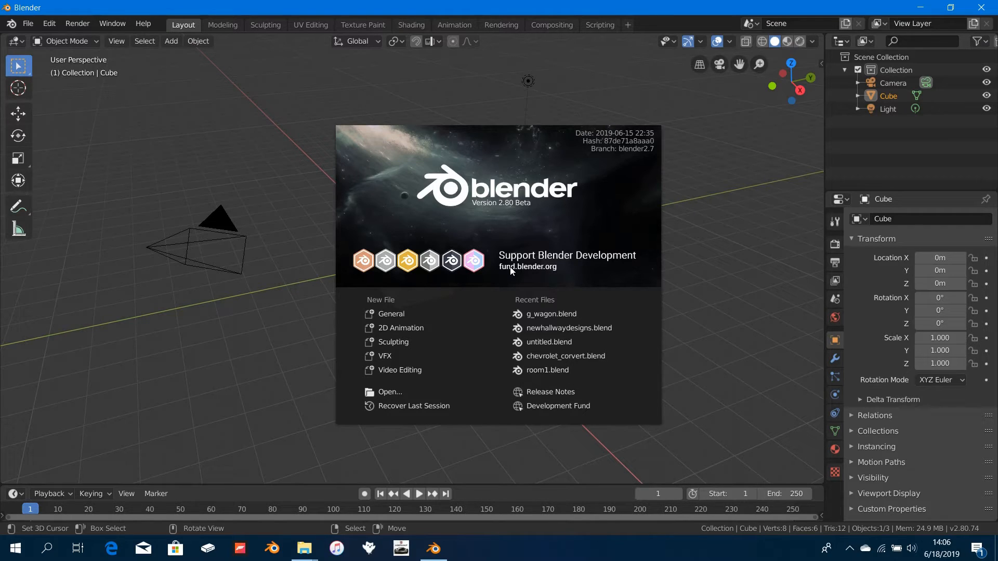
mouse_move(554, 207)
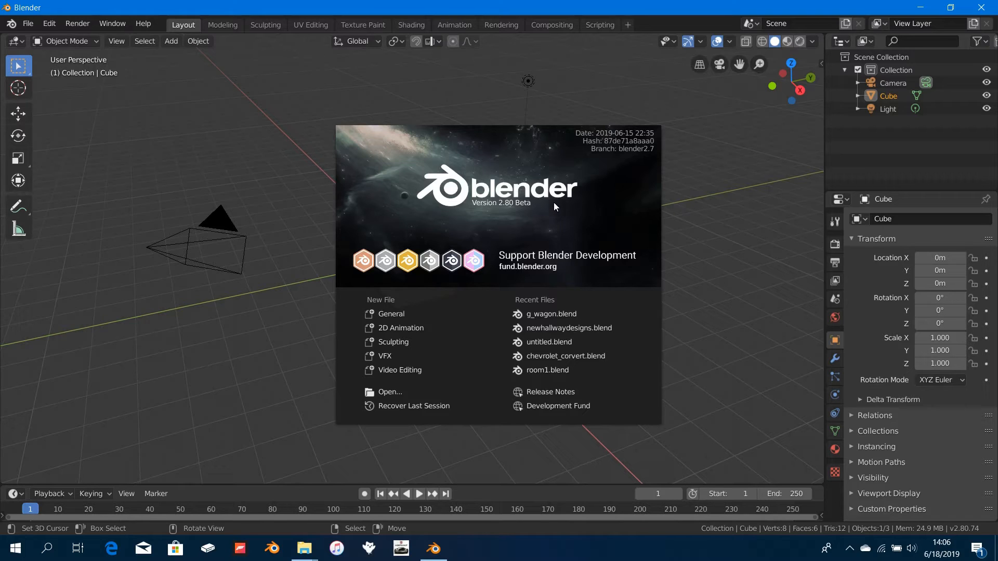
- Dismiss the Blender startup splash to reach the default scene
click(579, 228)
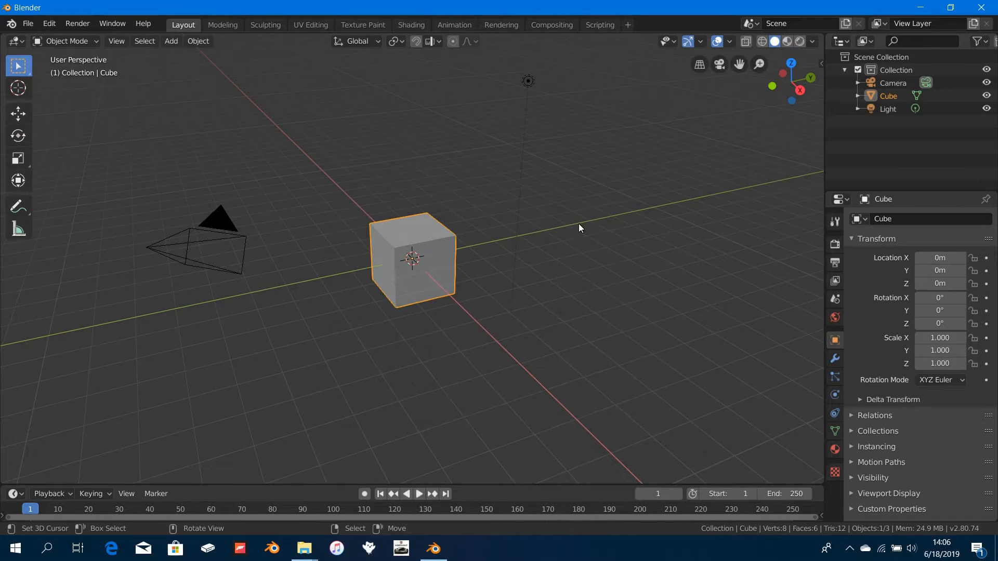
mouse_move(273, 508)
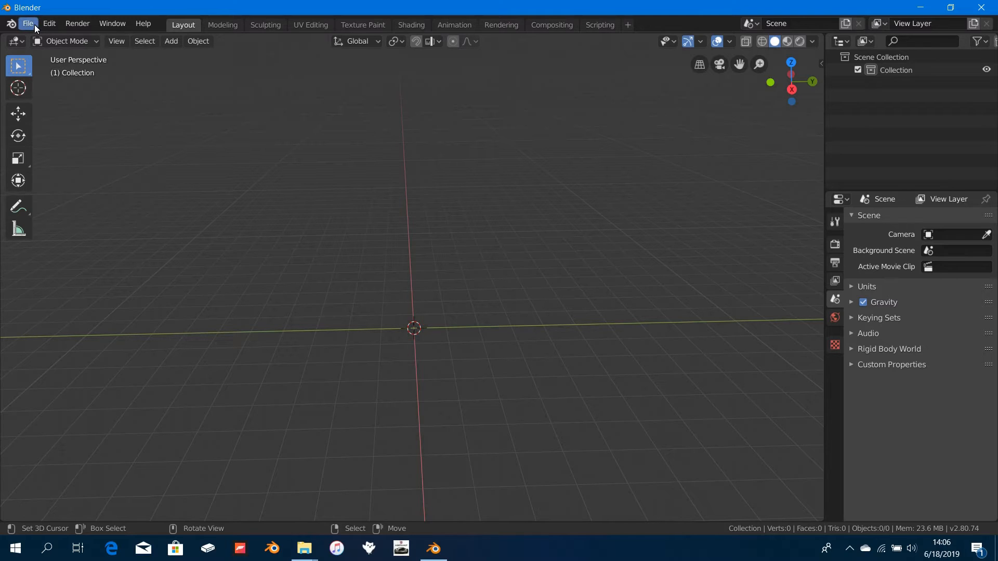
- In Edit > Preferences Editing, try Align To World for new objects, then leave it on View
click(49, 24)
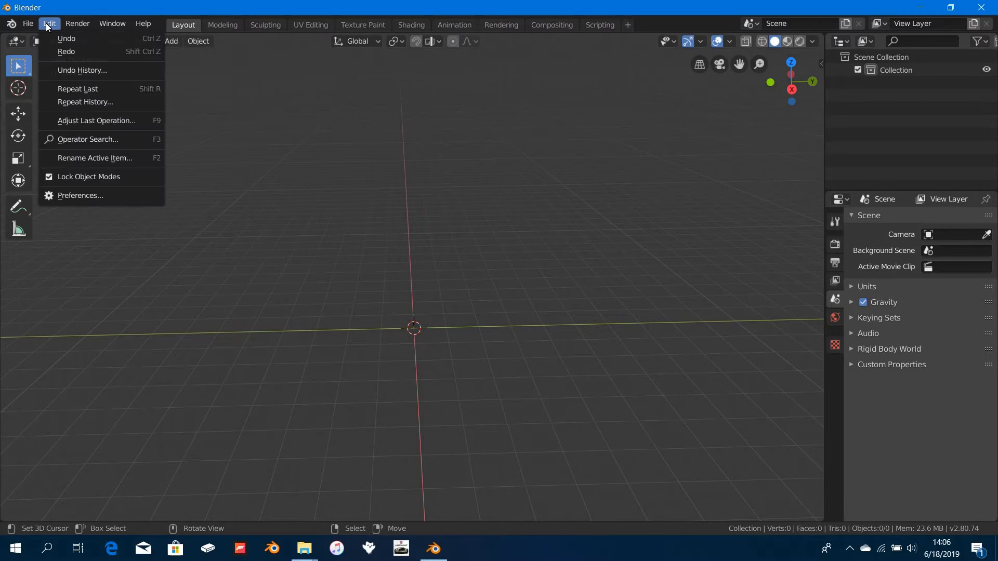
click(80, 195)
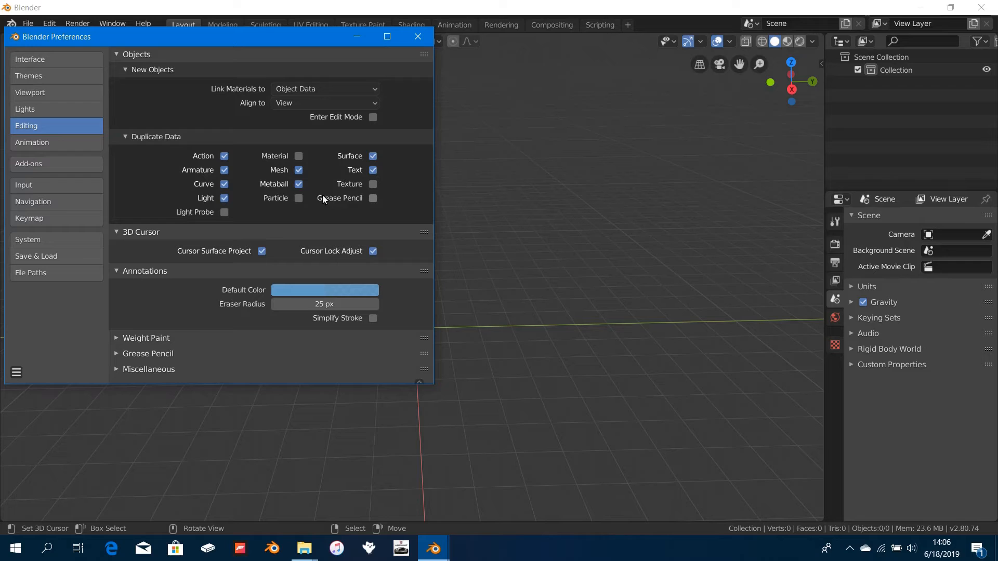
mouse_move(37, 185)
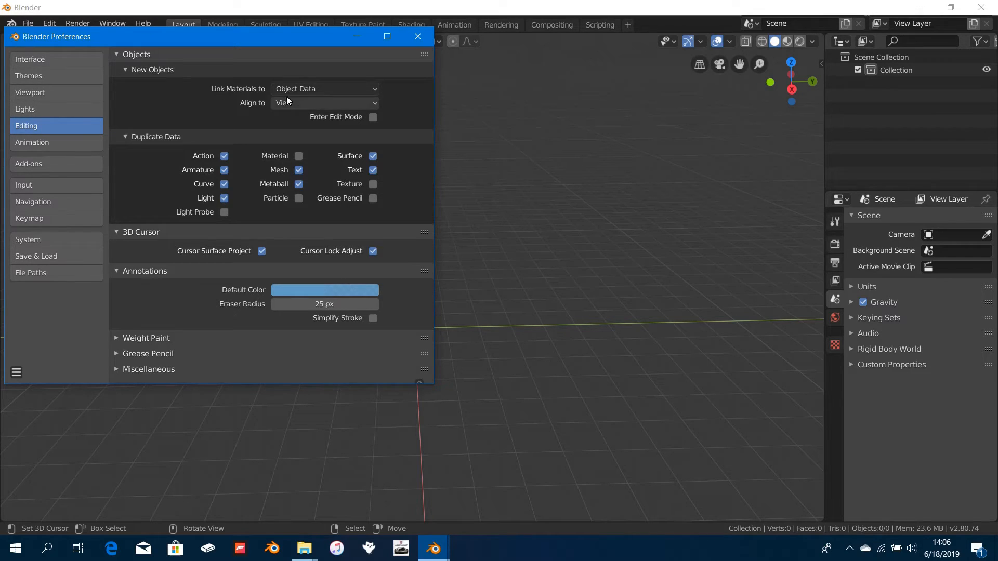
click(325, 103)
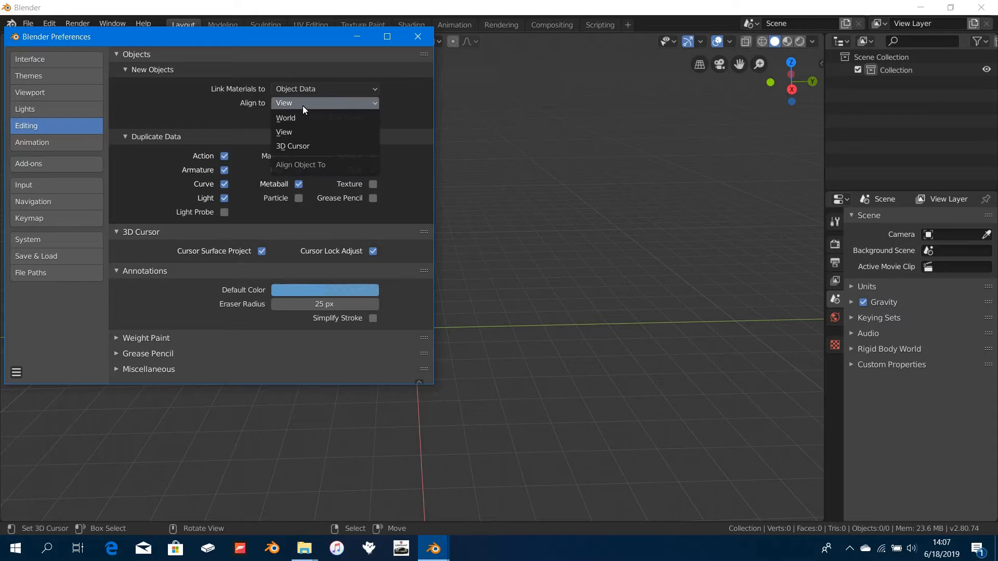
click(286, 118)
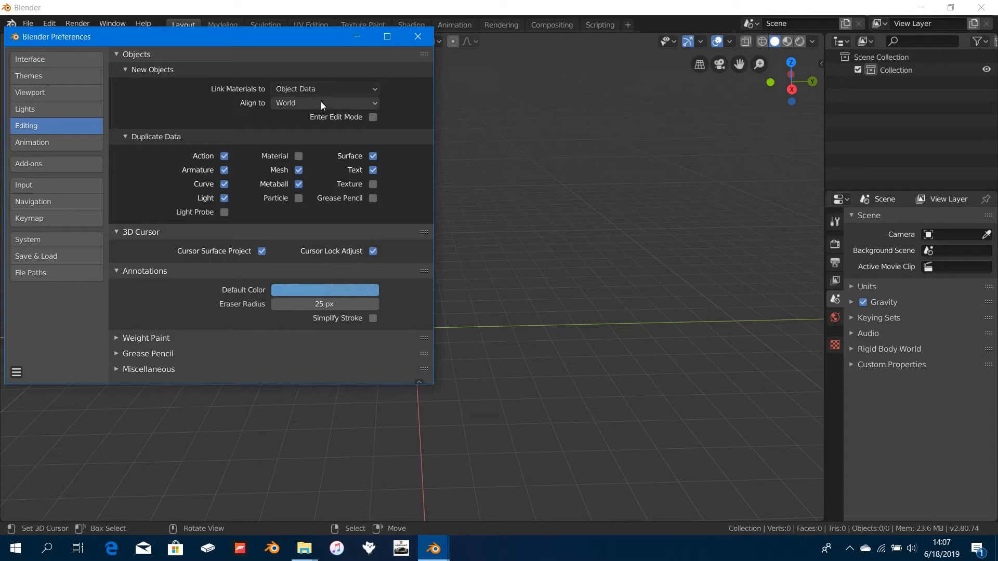
click(324, 103)
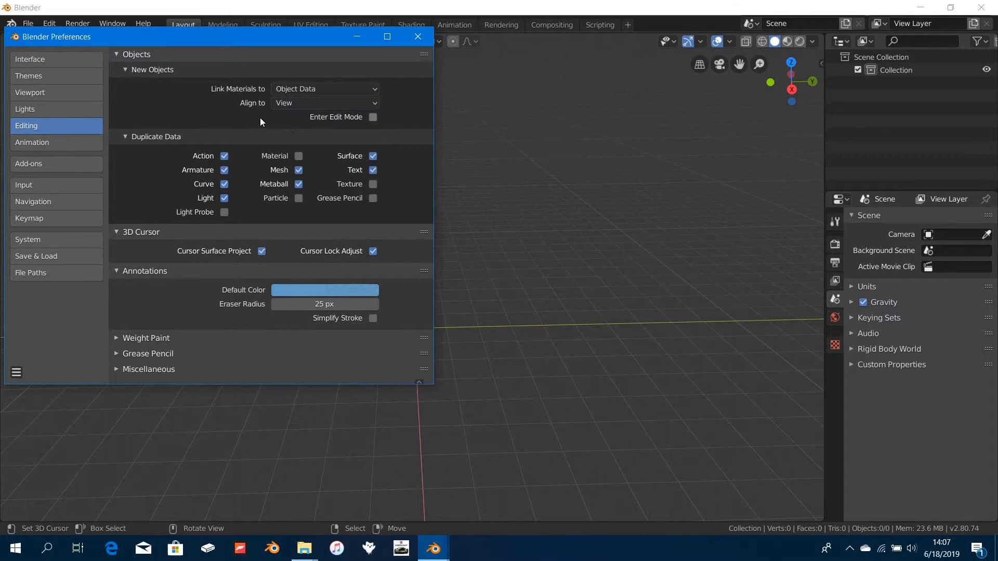
mouse_move(187, 152)
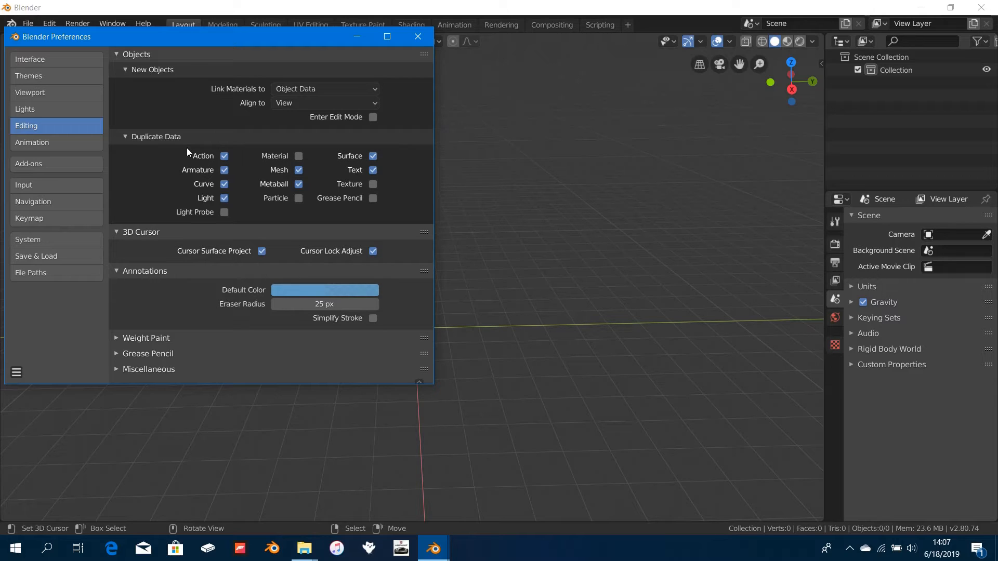
- Show the Lights preferences and browse the built-in MatCap thumbnails down to the LookDev HDRIs
click(25, 109)
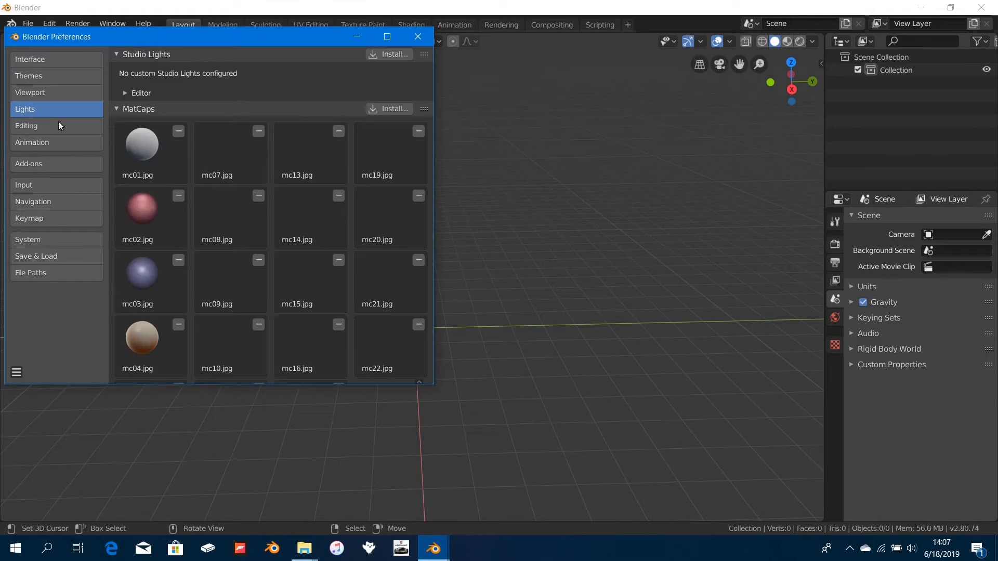
click(117, 109)
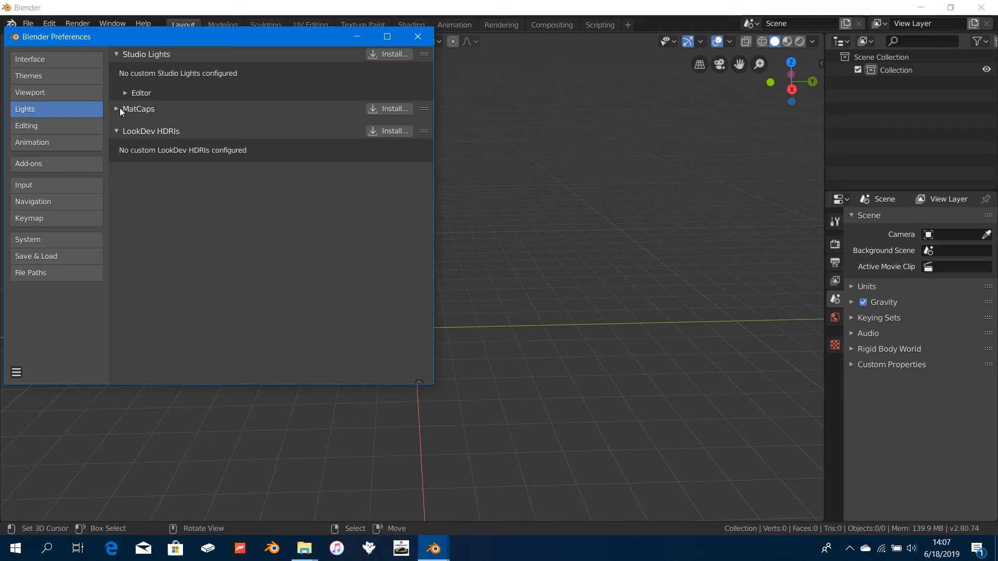
click(117, 110)
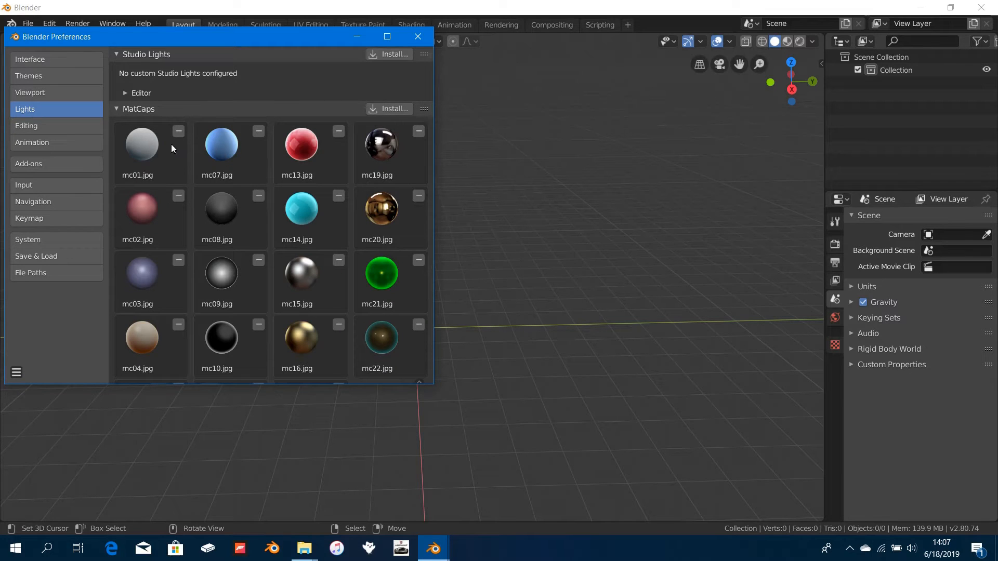
scroll(down, 3)
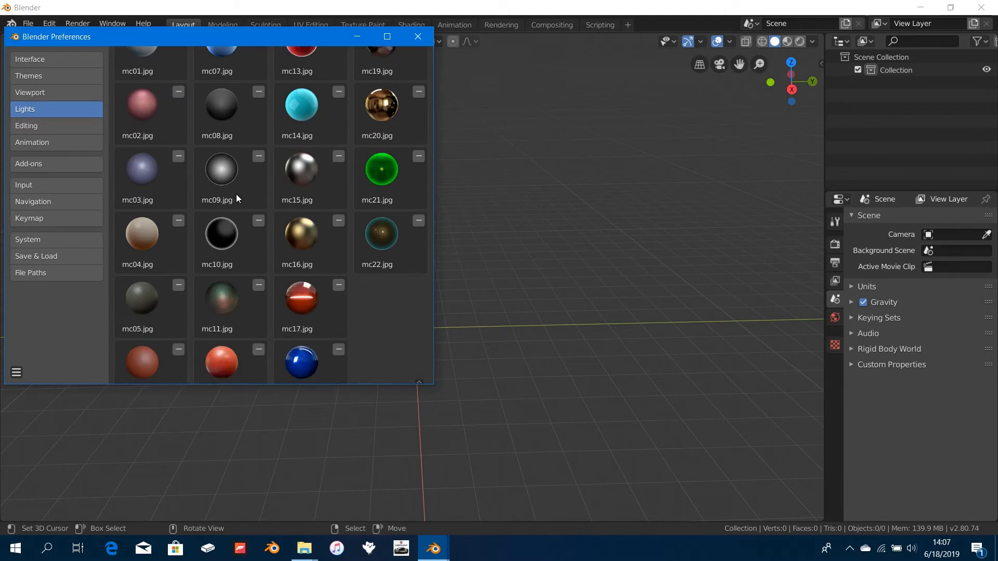
scroll(up, 3)
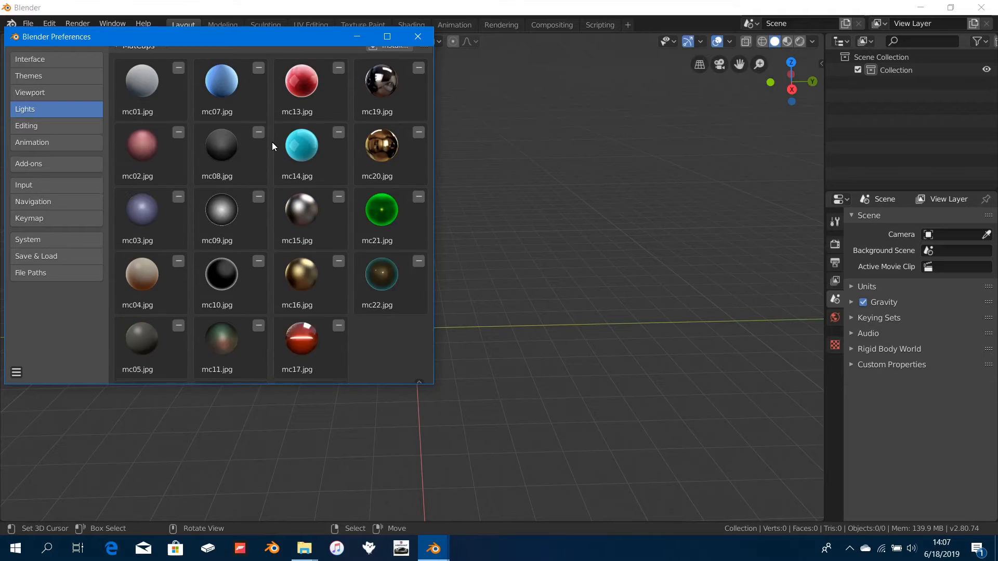
scroll(down, 3)
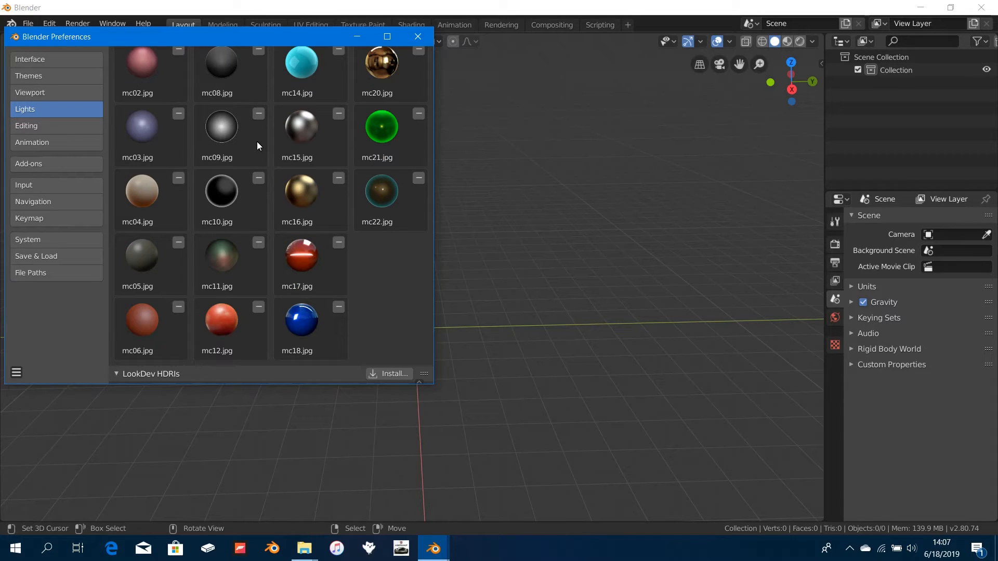
mouse_move(283, 159)
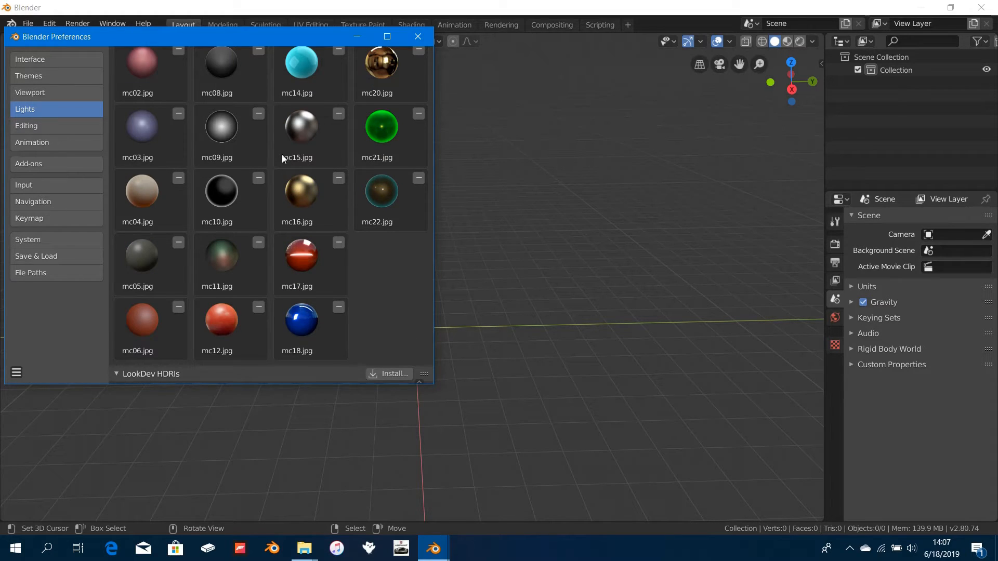
scroll(up, 3)
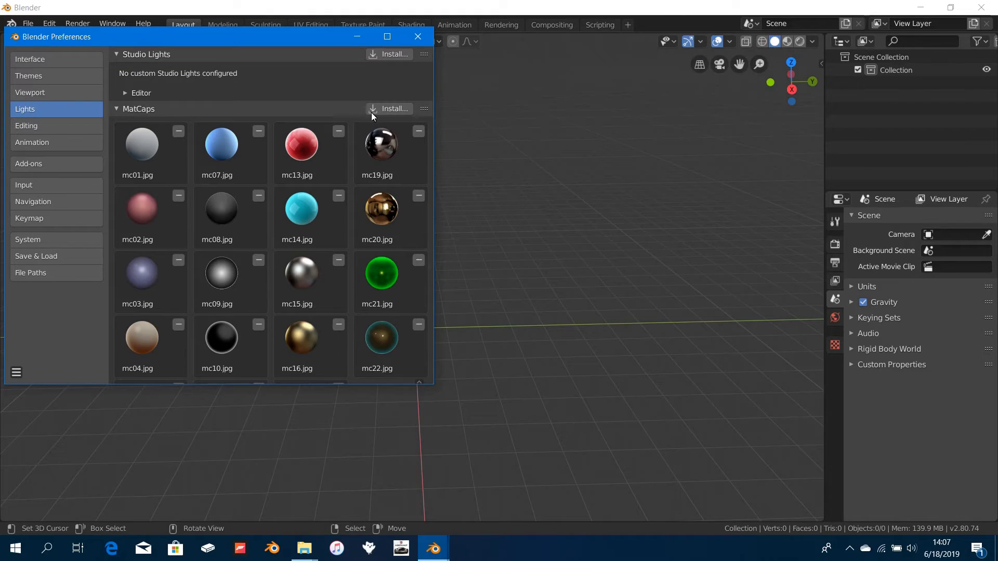
- Install the images from D:\Blender Stuff\Blender old matcaps as custom MatCaps
click(393, 108)
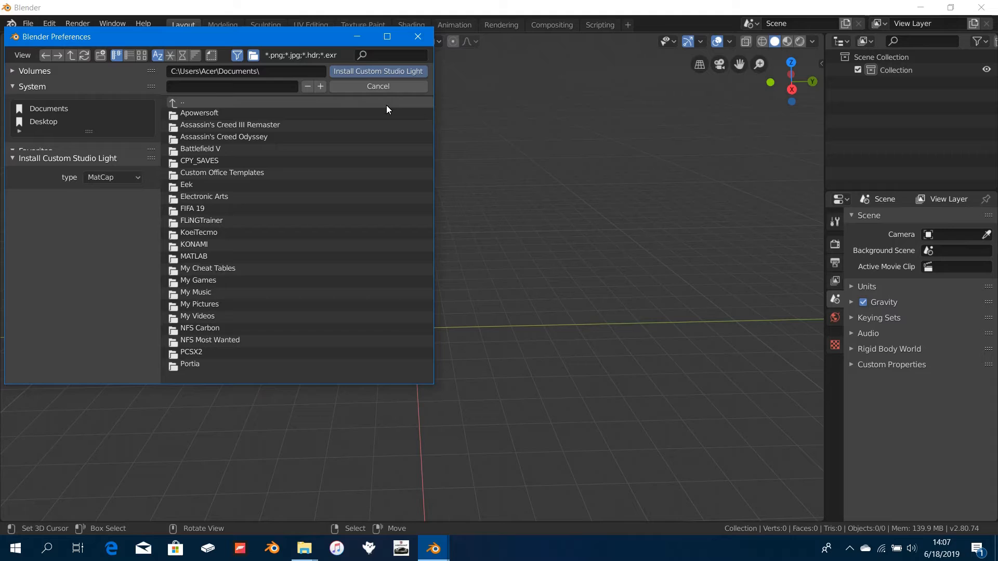
mouse_move(64, 123)
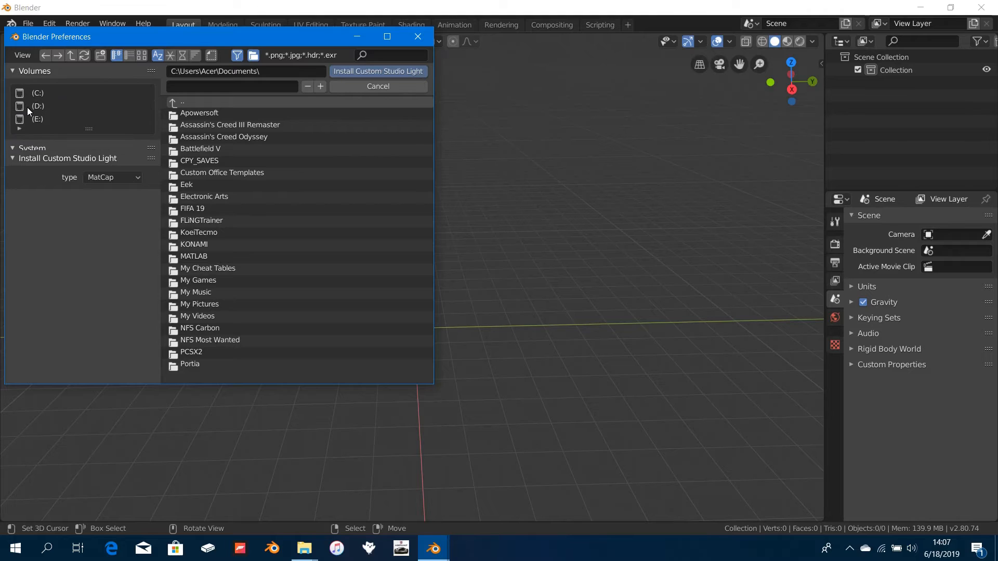
click(38, 106)
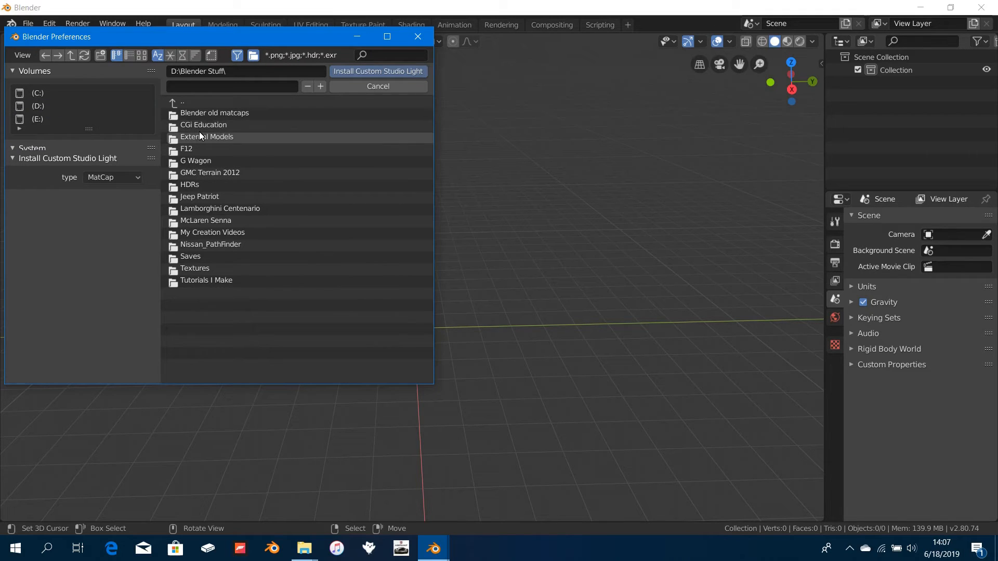
double_click(214, 112)
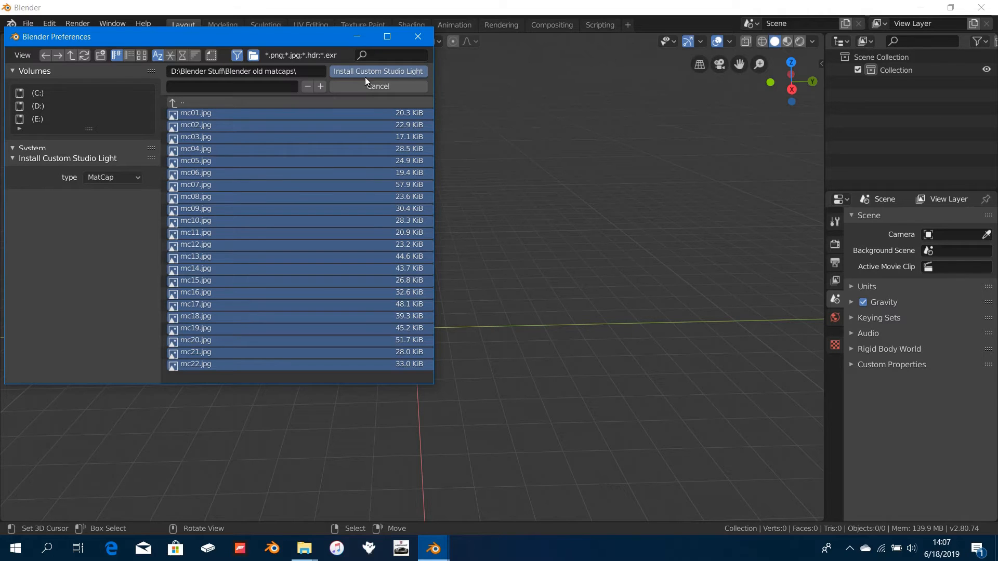
click(377, 86)
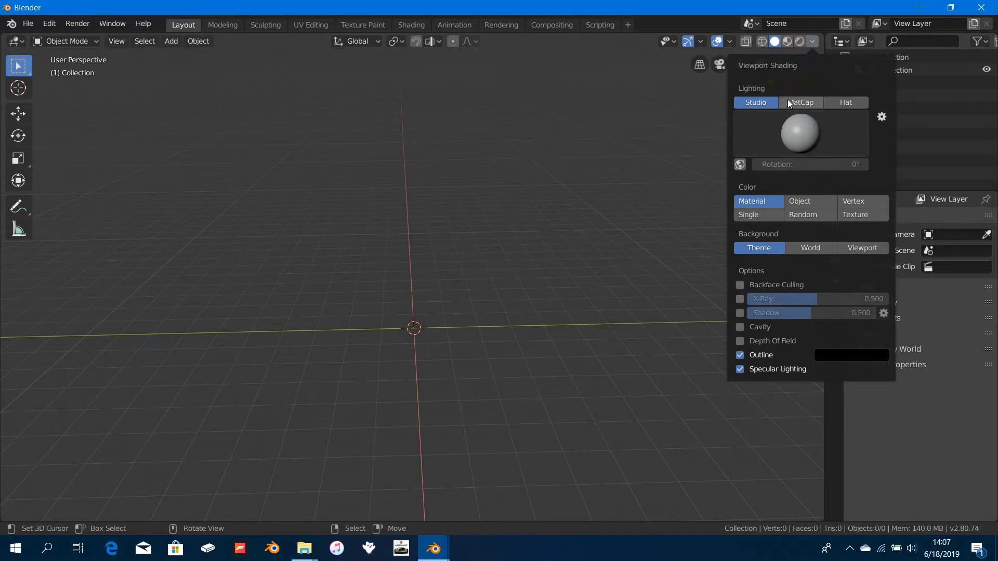
click(800, 103)
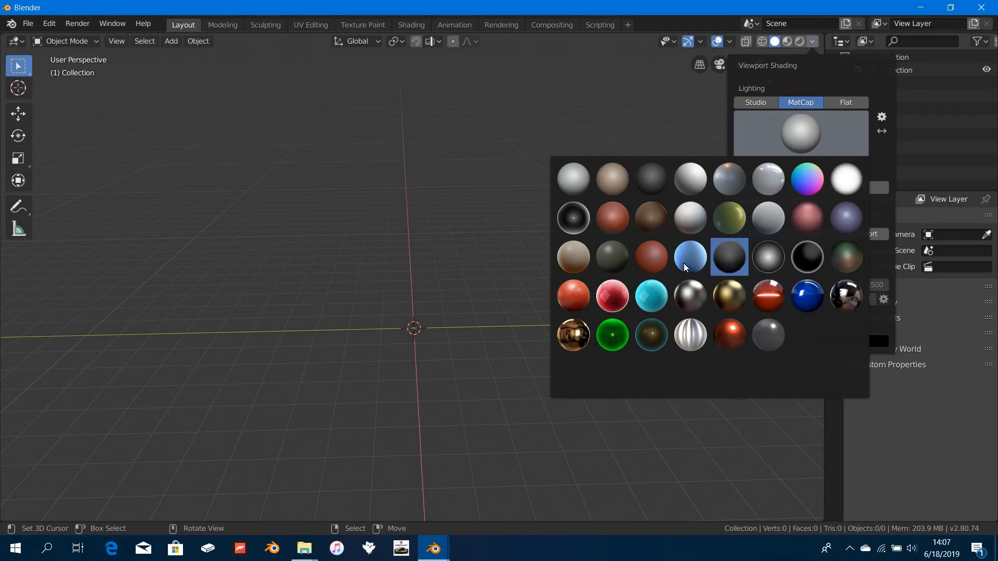
click(690, 178)
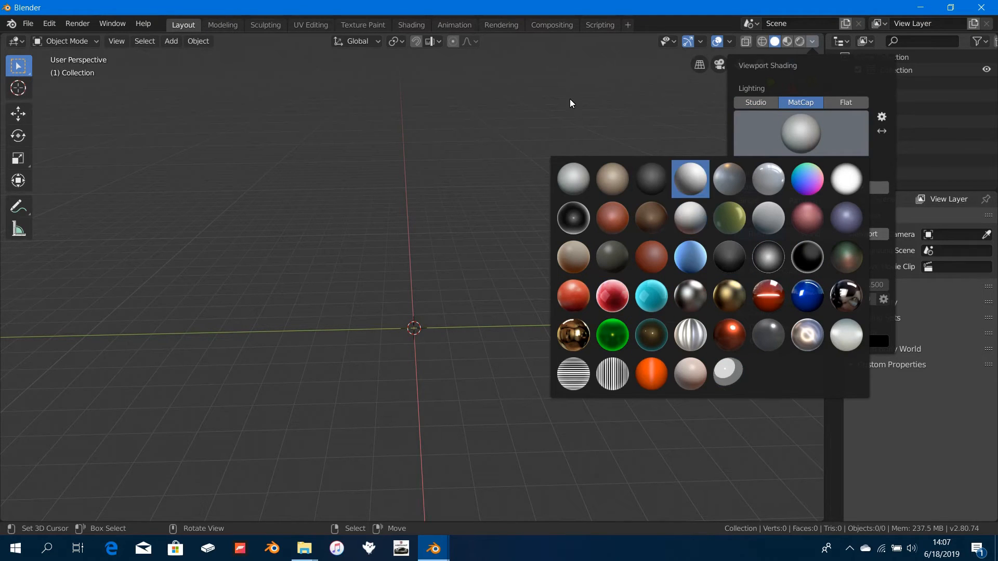
click(347, 486)
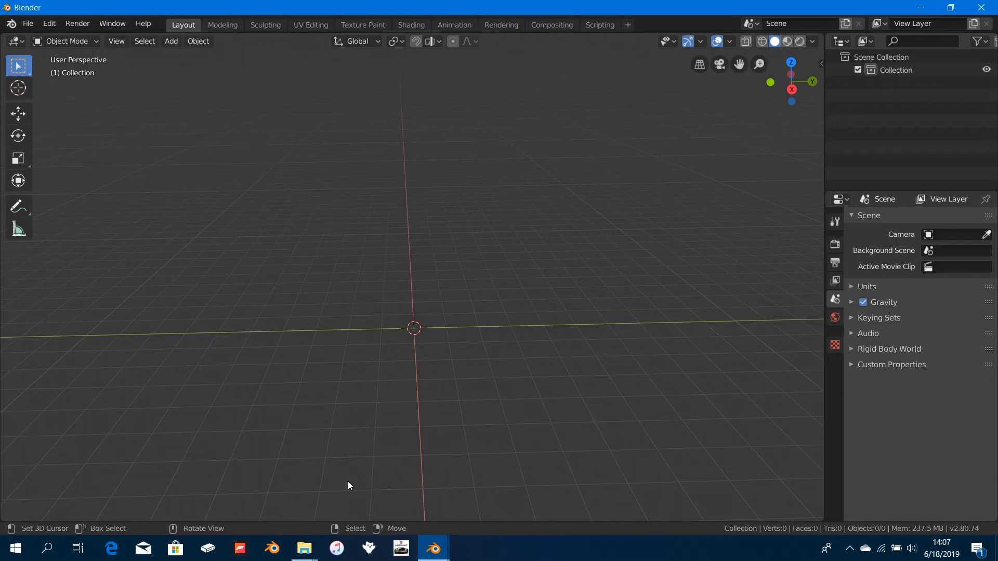
mouse_move(319, 469)
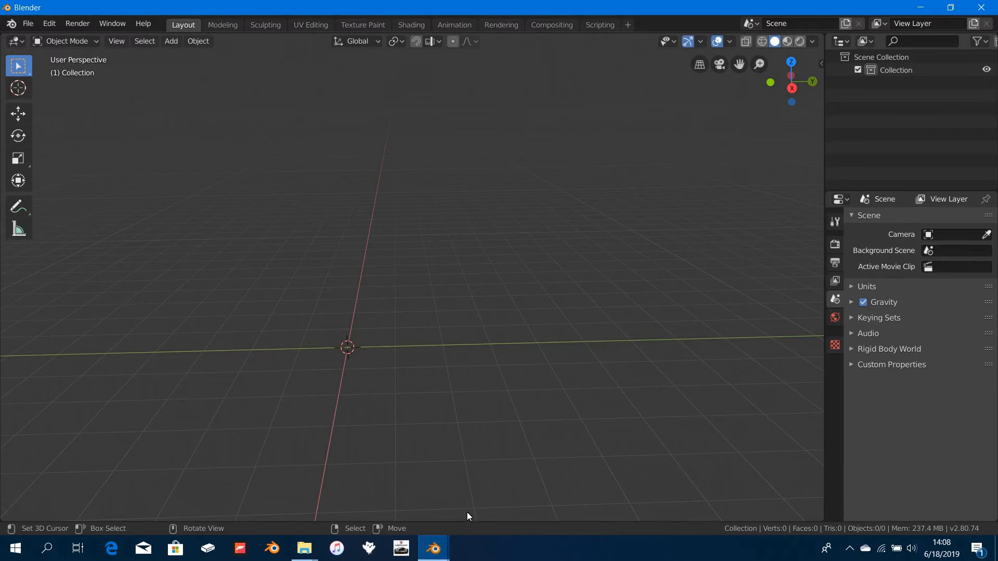
mouse_move(433, 548)
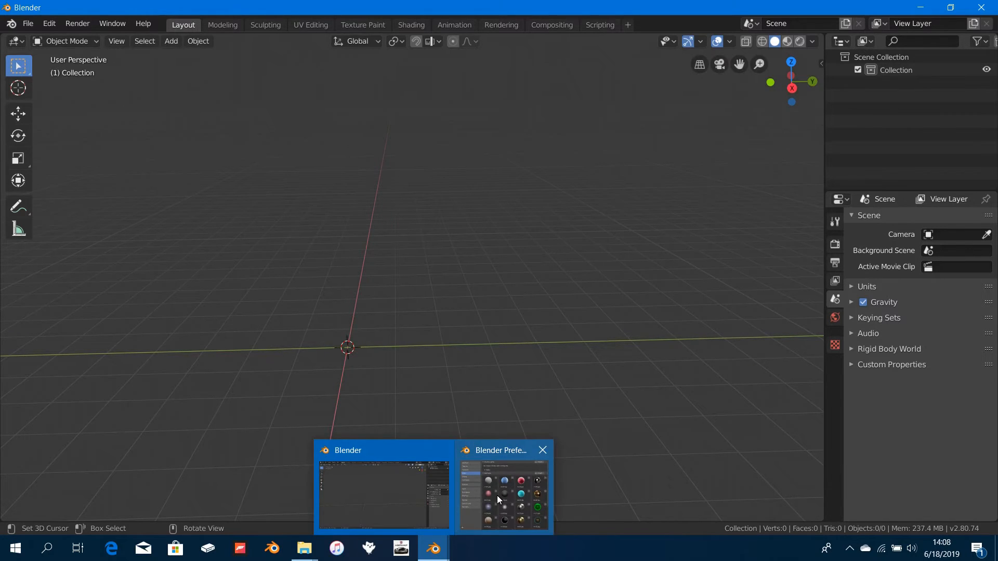
- Restore the Preferences window and show the Add-ons list
click(503, 495)
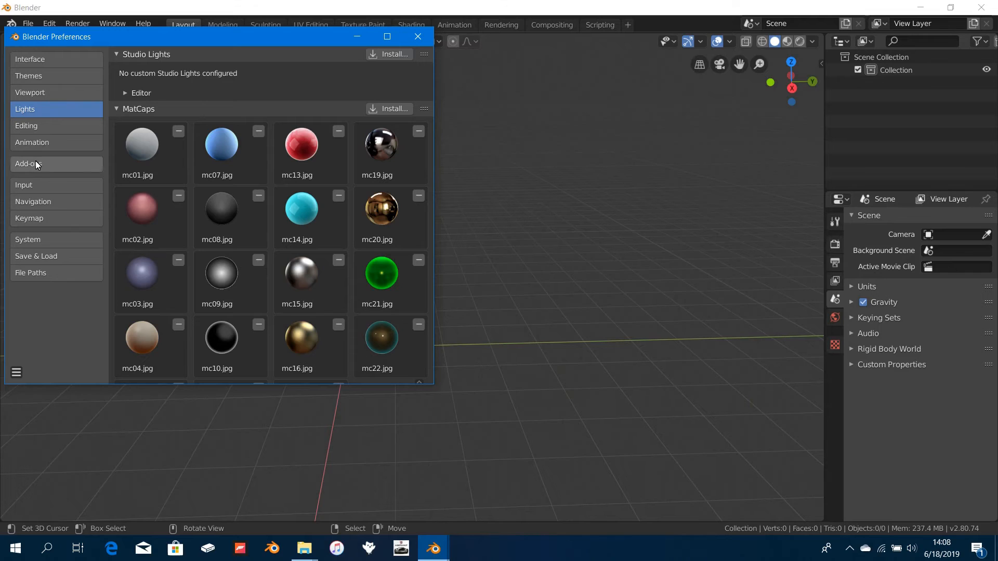
click(28, 163)
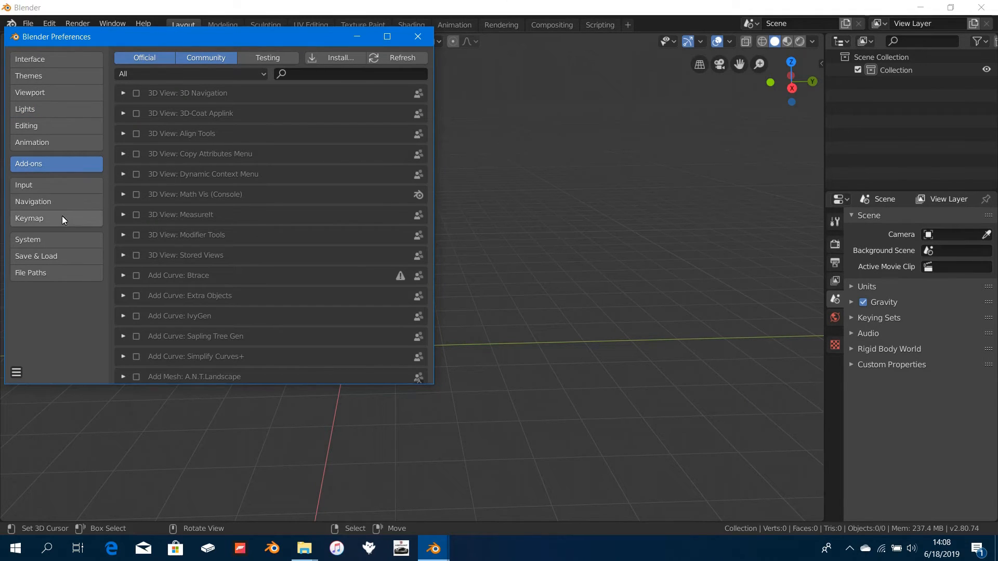
mouse_move(28, 76)
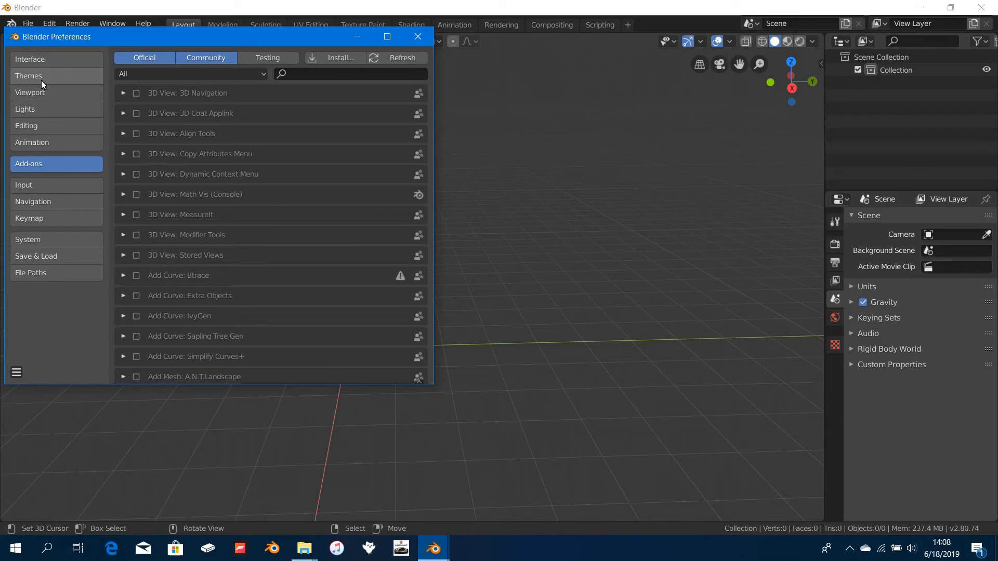
- Show the Keymap preferences and reposition the Preferences window over the viewport
click(29, 218)
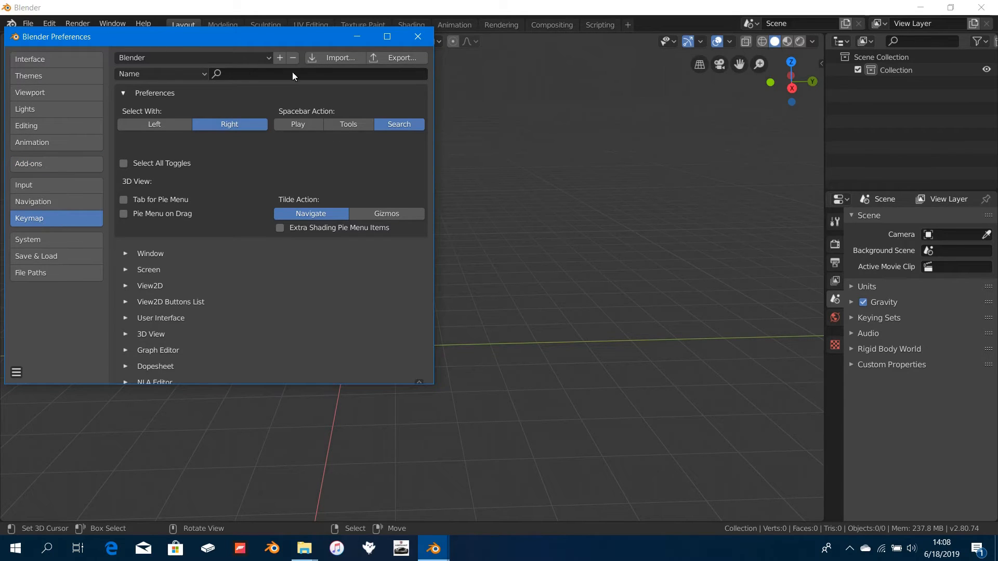
mouse_move(210, 242)
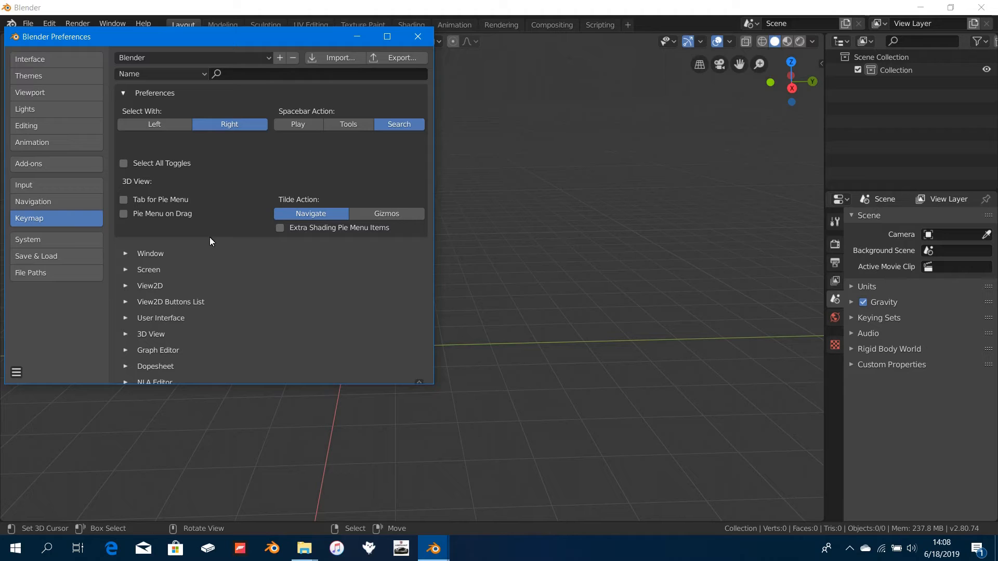
mouse_move(40, 232)
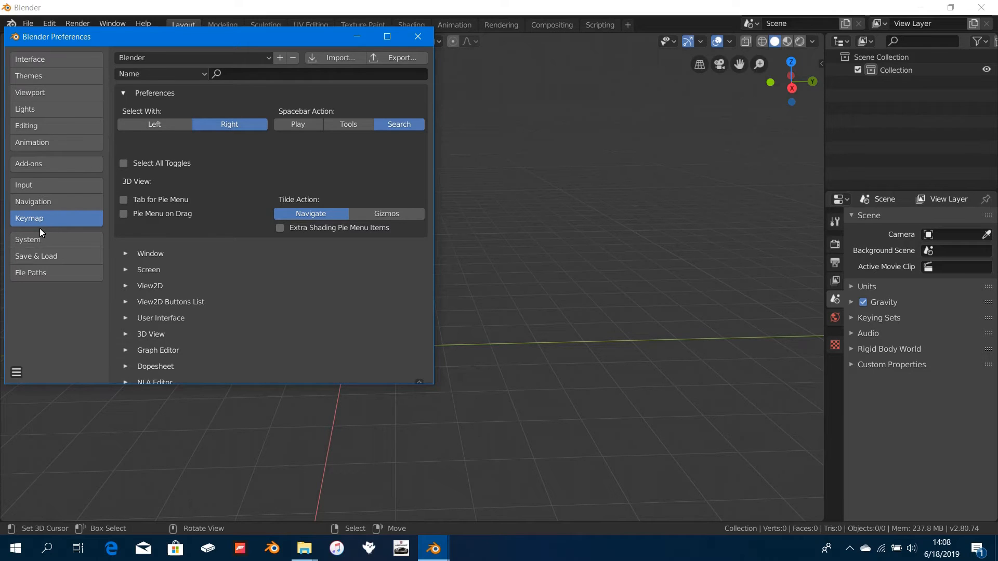
mouse_move(219, 43)
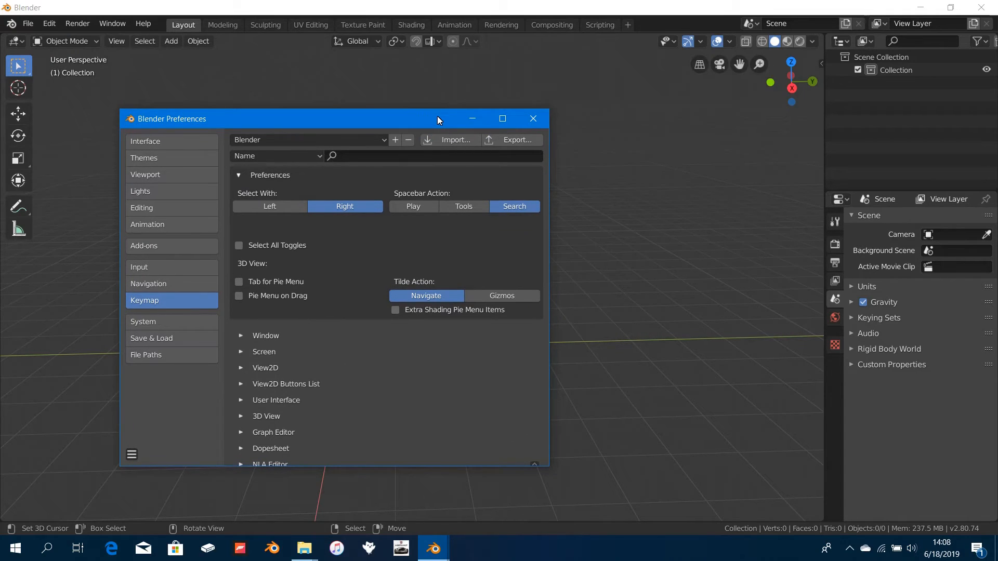
mouse_move(447, 123)
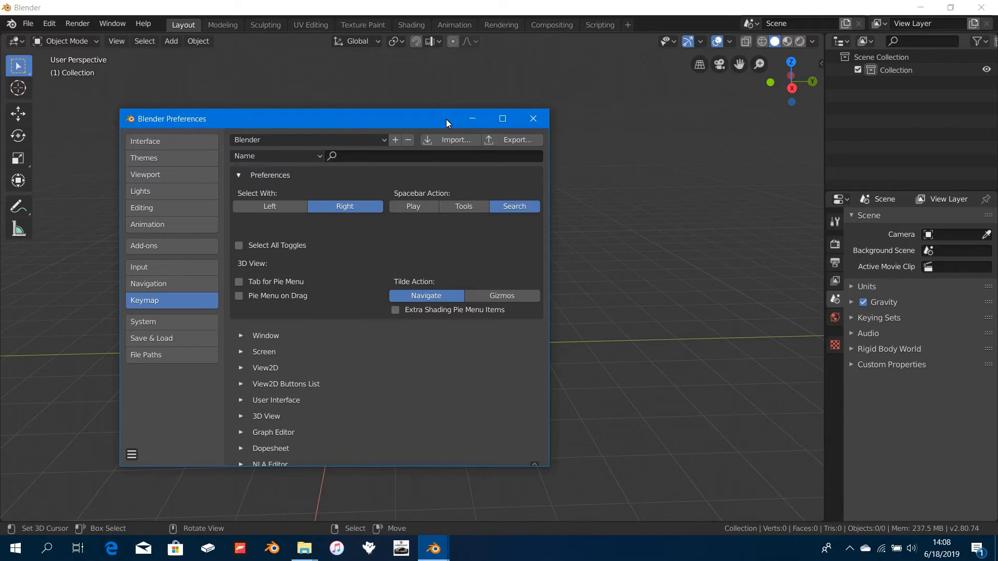
mouse_move(472, 118)
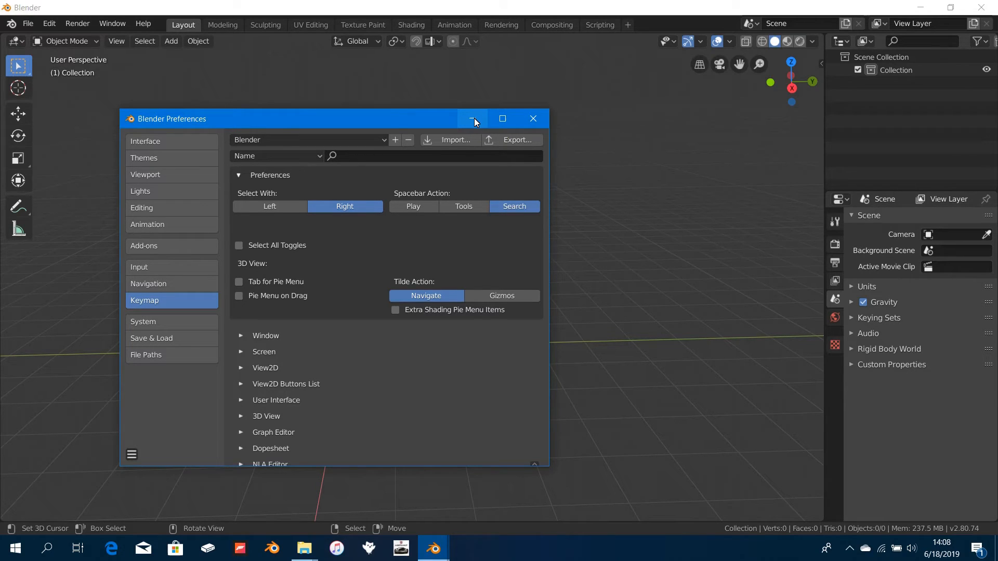
drag(299, 119, 395, 218)
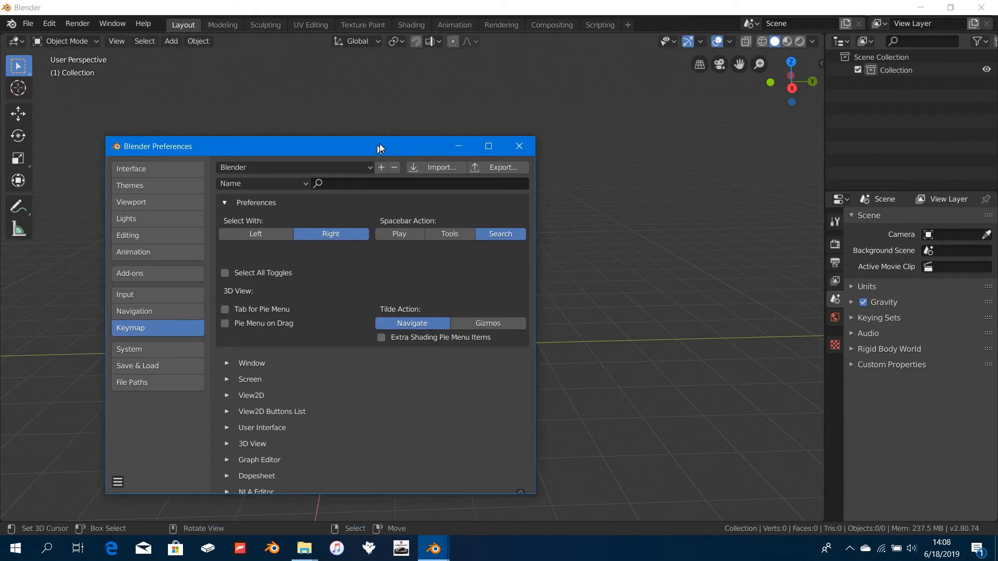
drag(379, 146, 411, 118)
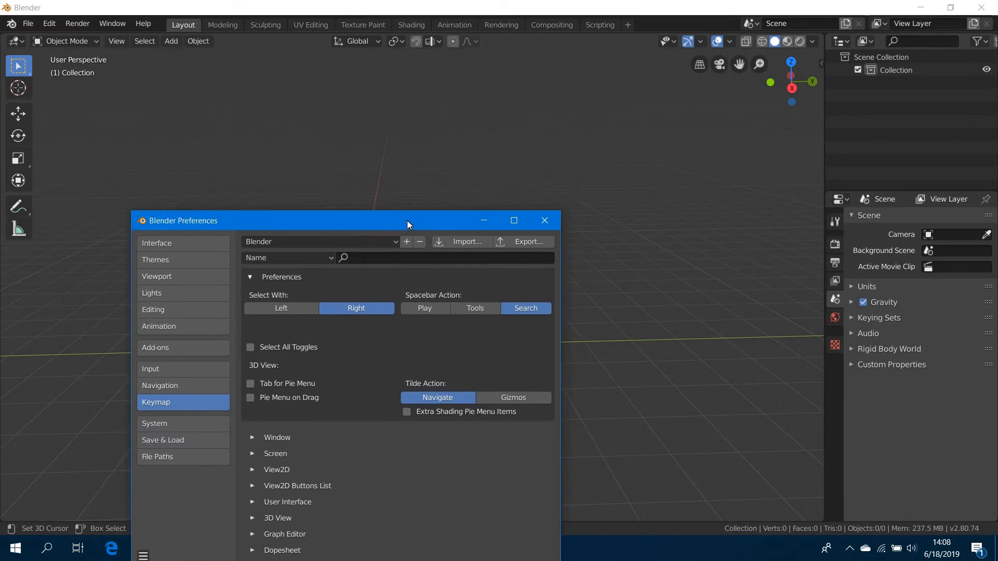
drag(407, 221, 385, 138)
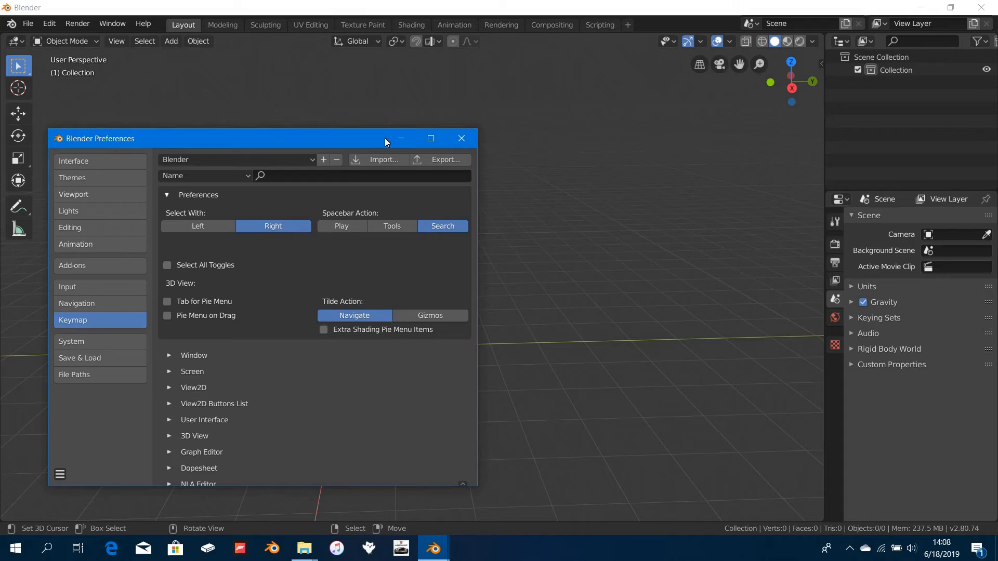
click(461, 138)
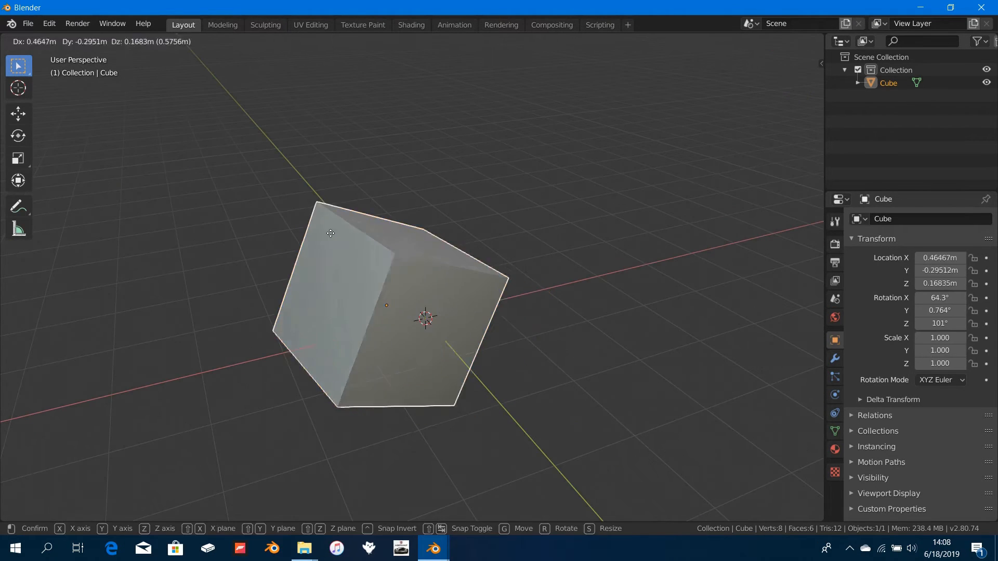
mouse_move(556, 217)
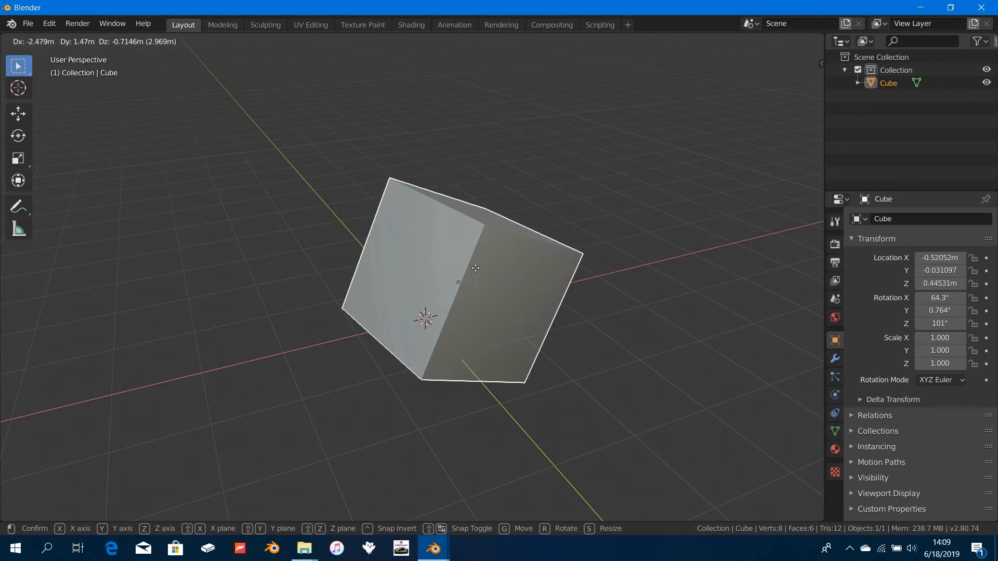
- Move the test cube to one spot, then grab it again and place it at a second spot
click(474, 268)
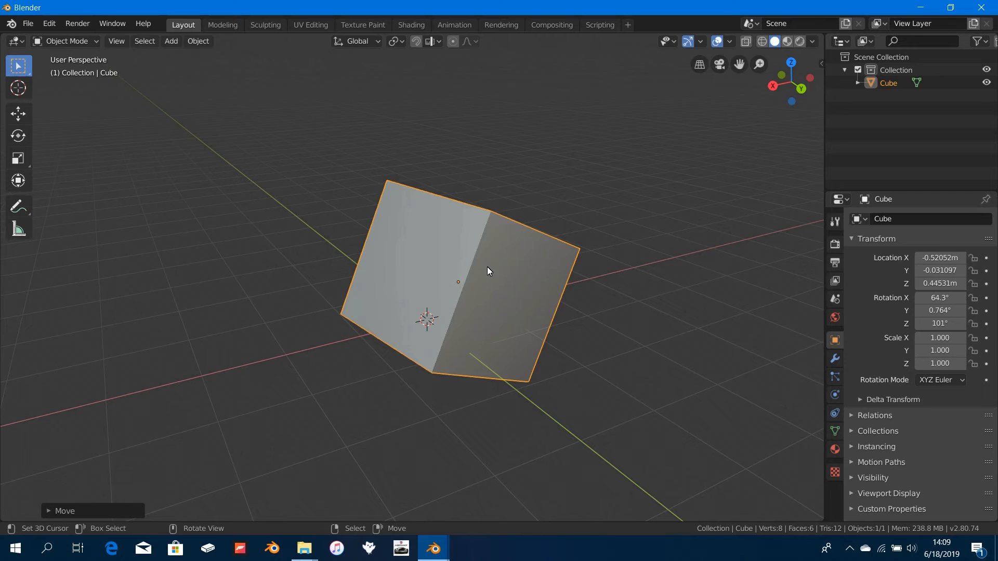
key(g)
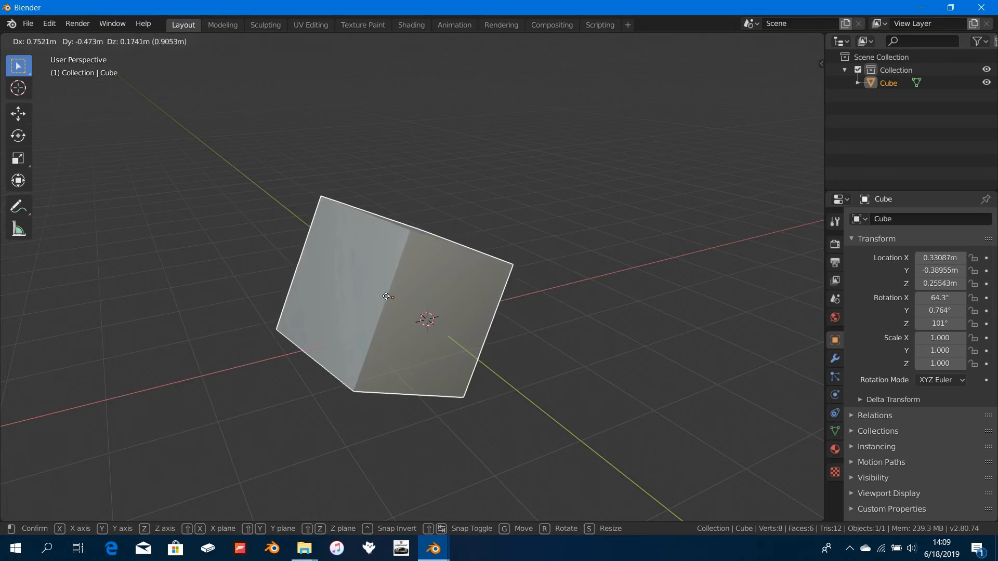
click(525, 249)
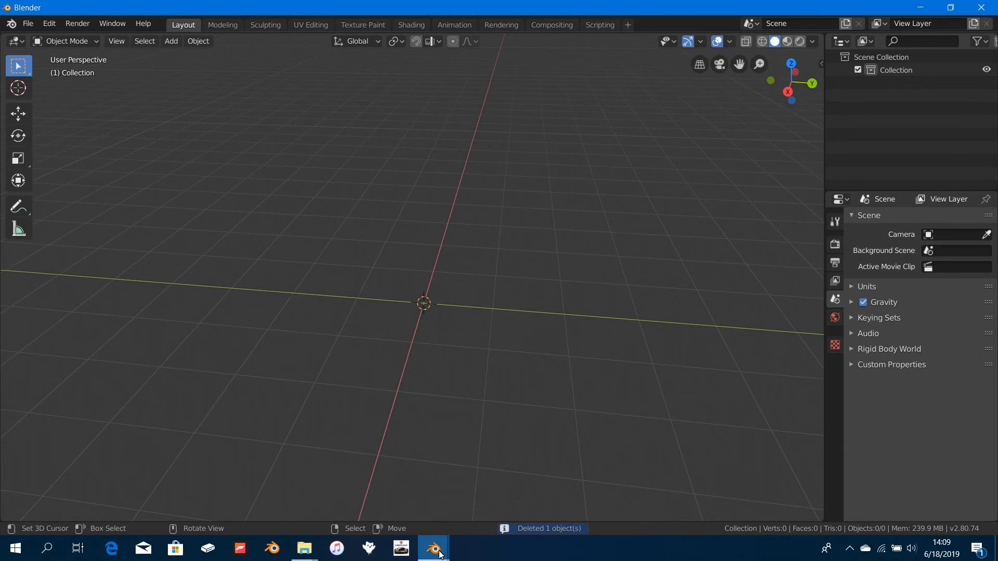
click(49, 24)
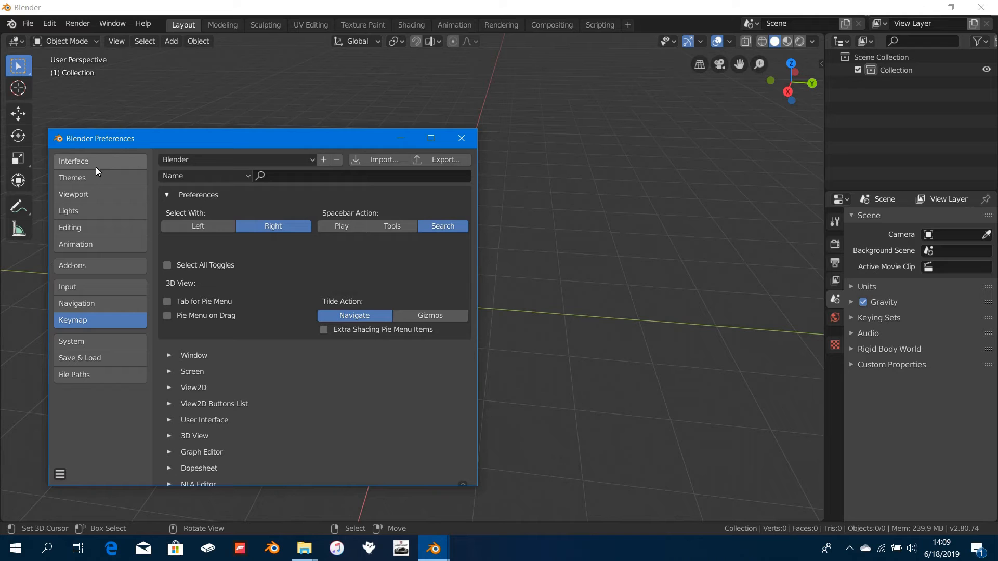
click(74, 195)
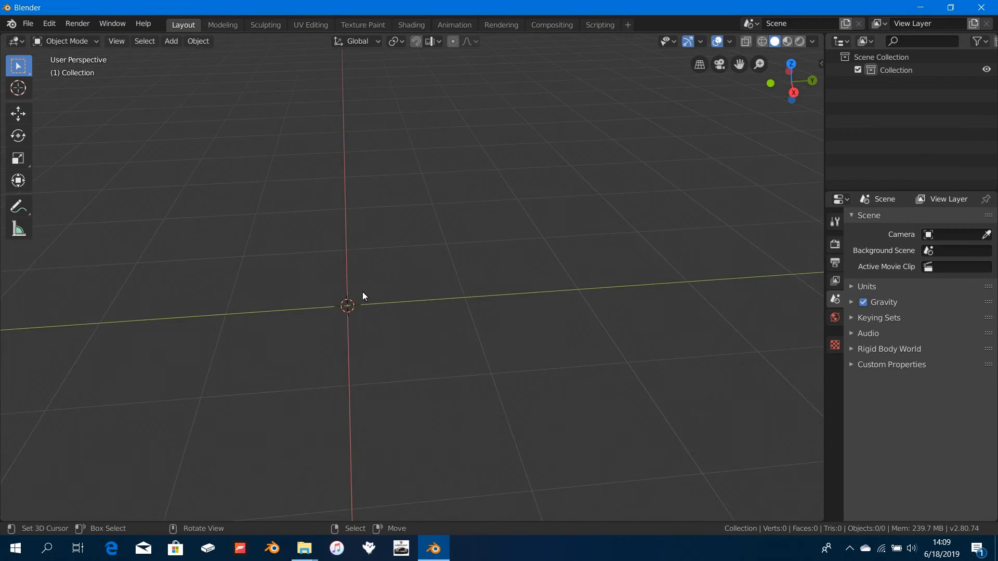
mouse_move(344, 317)
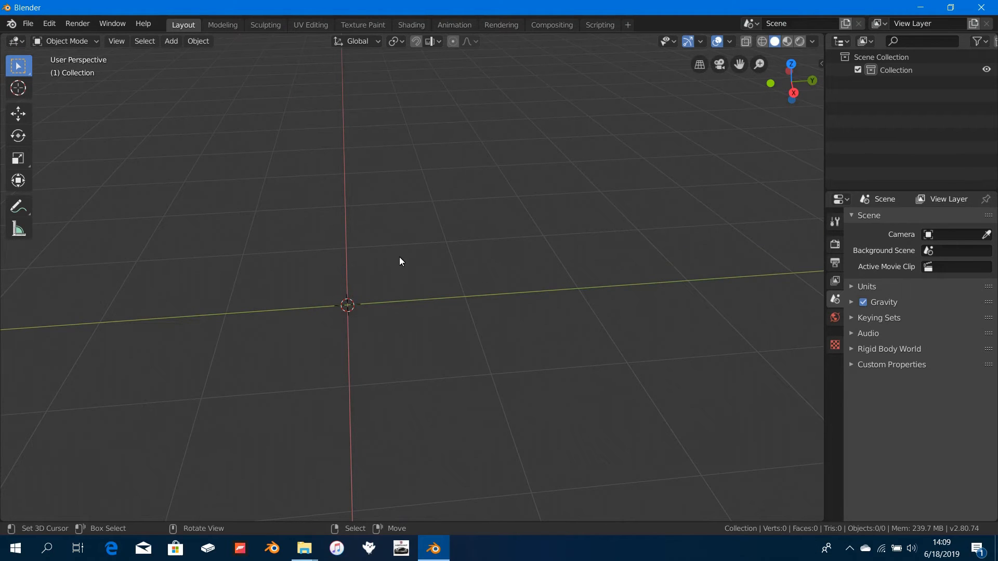
mouse_move(306, 323)
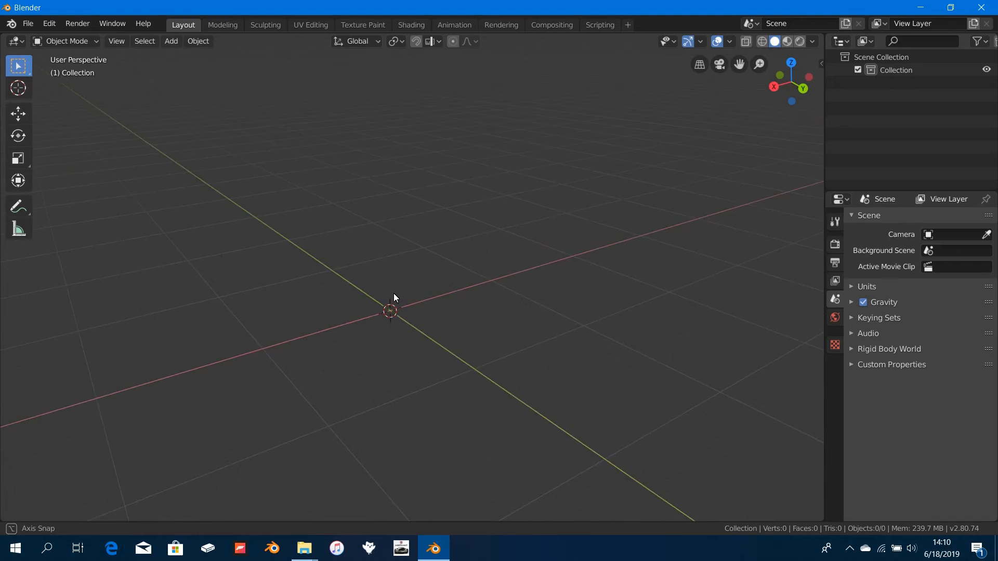
click(171, 41)
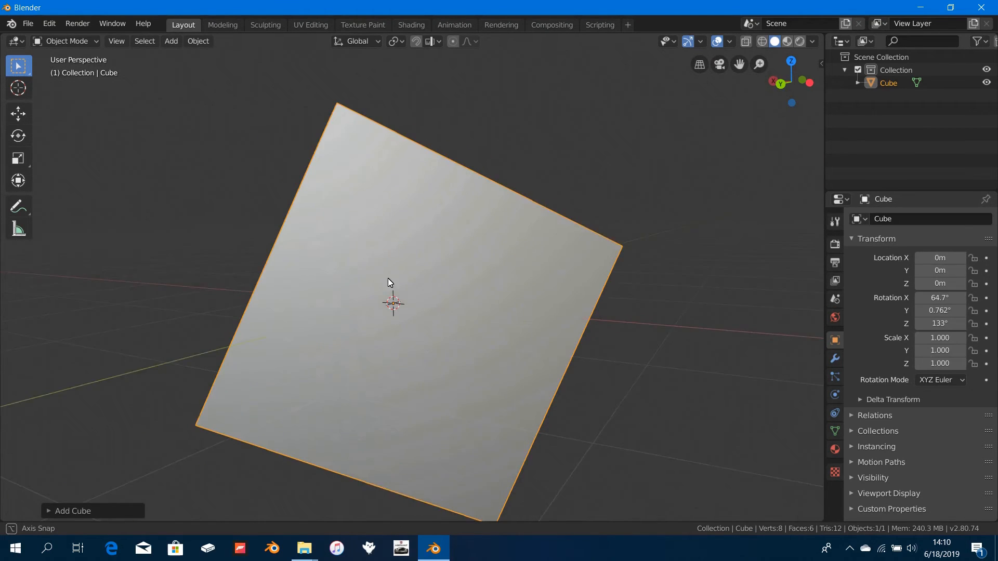
- Delete the test cube, leaving the scene empty at the origin
key(x)
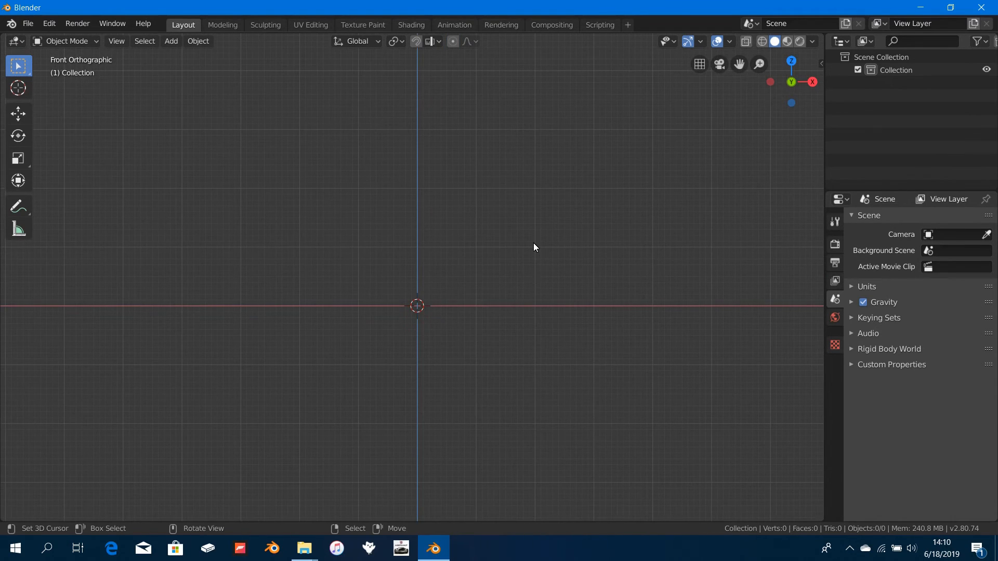
- Add an Image > Background object from the Add menu
click(171, 41)
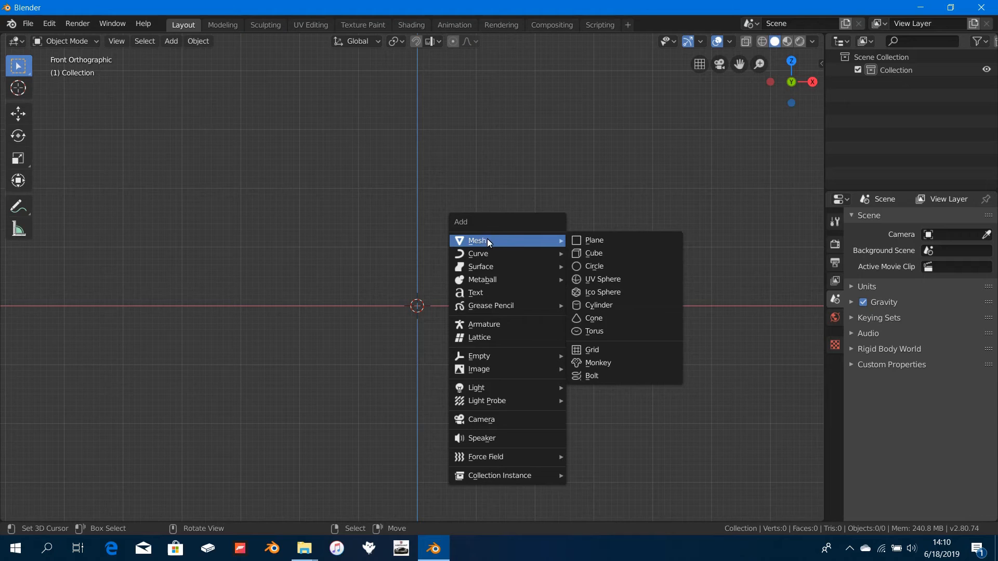
mouse_move(479, 369)
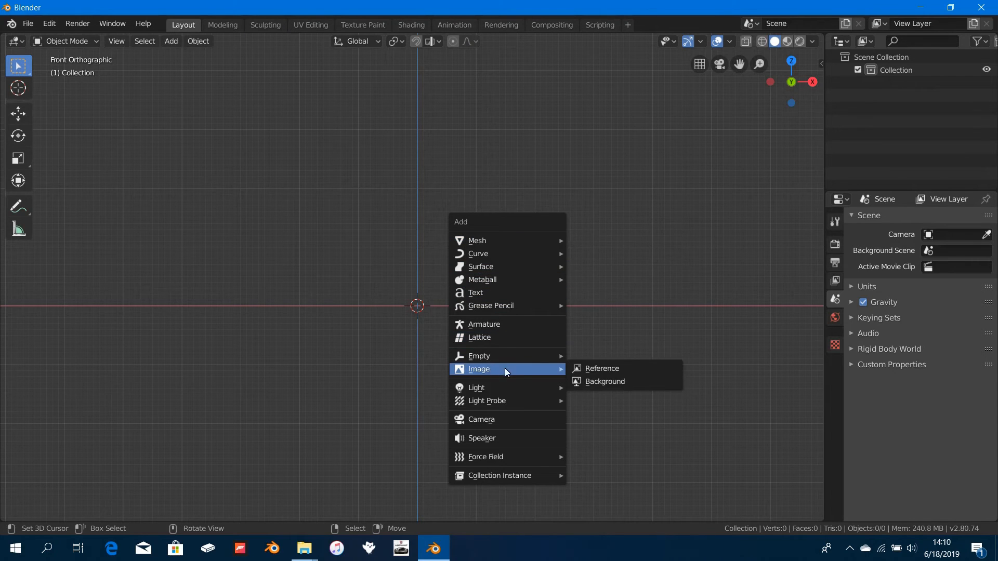
mouse_move(620, 384)
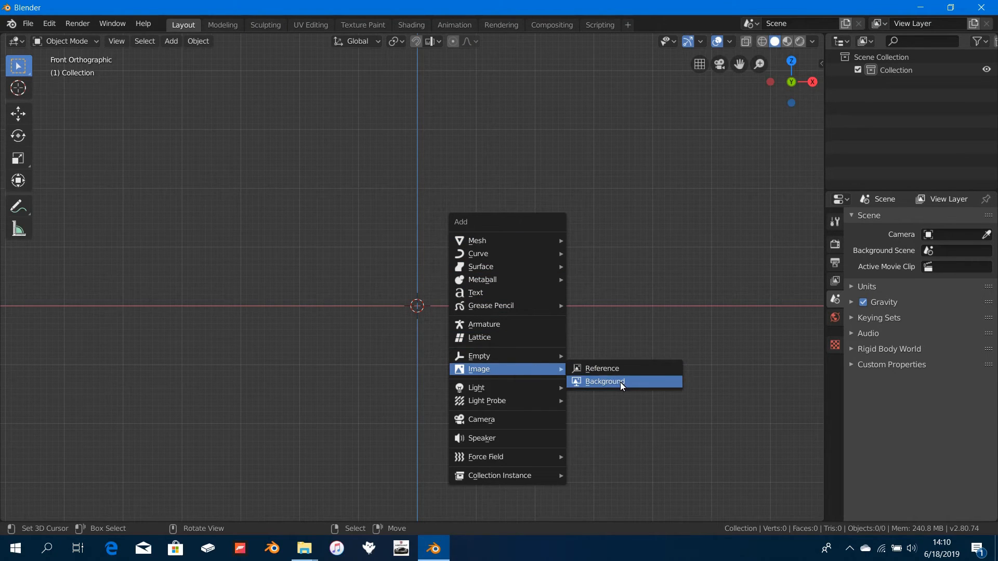
click(603, 382)
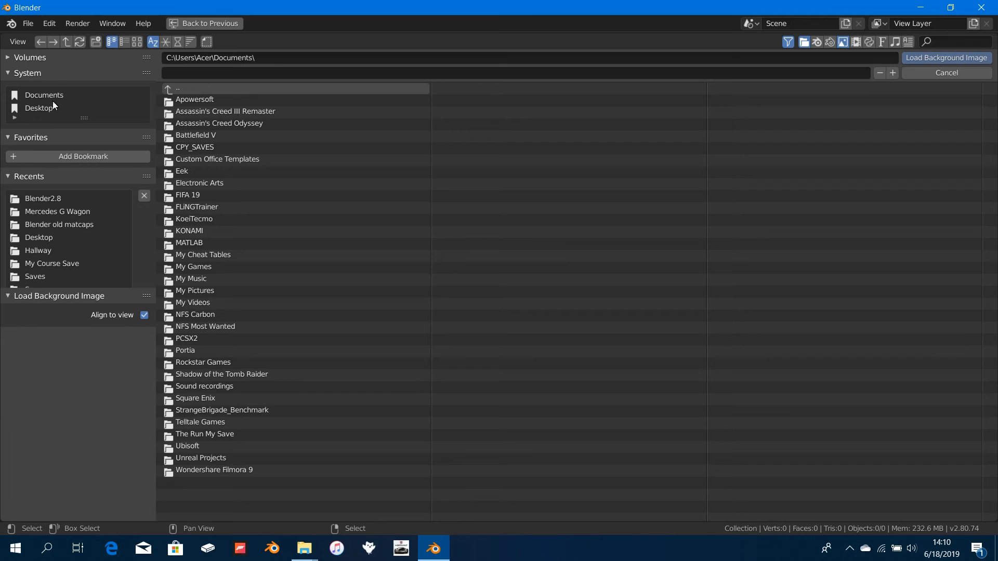
mouse_move(78, 158)
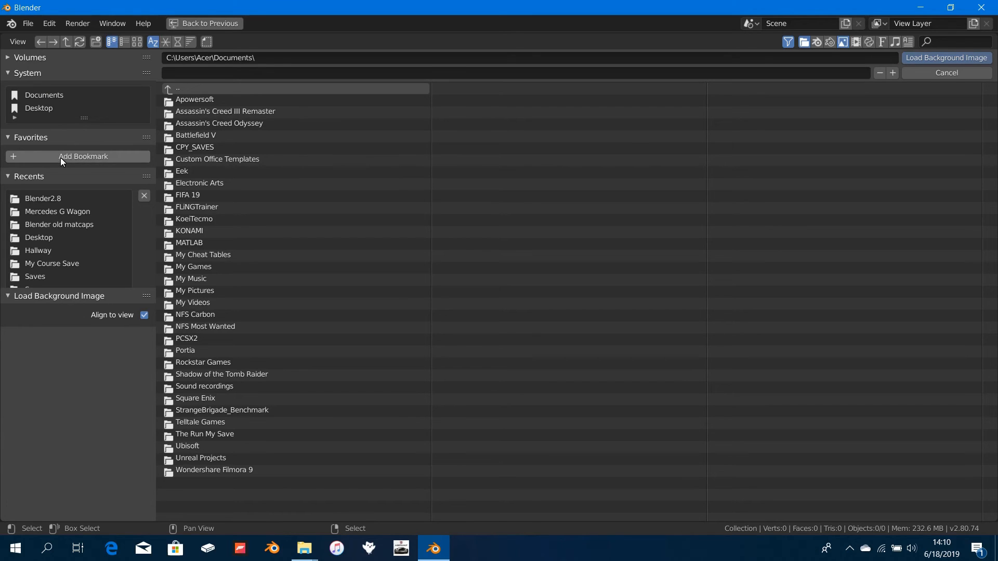
mouse_move(58, 215)
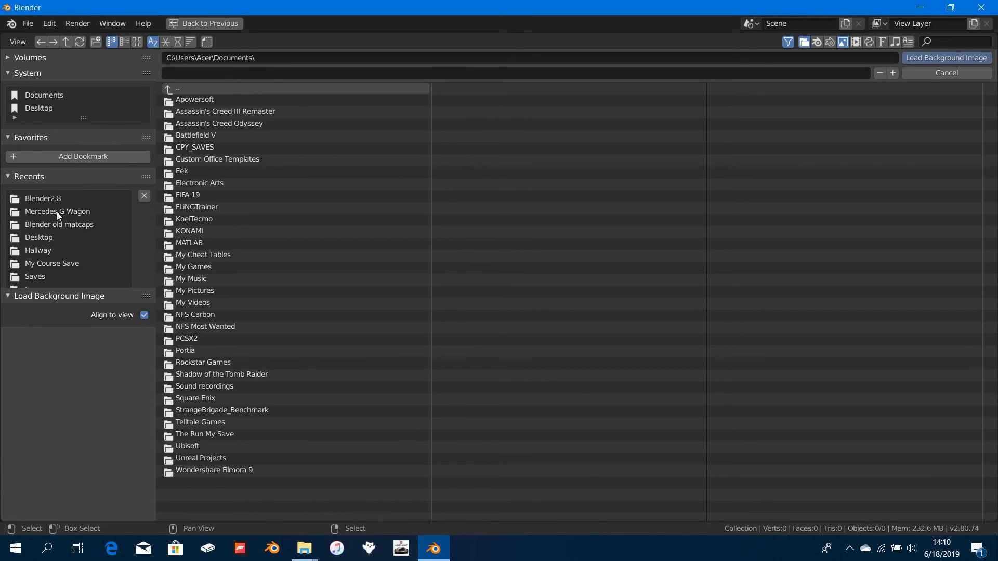
mouse_move(46, 89)
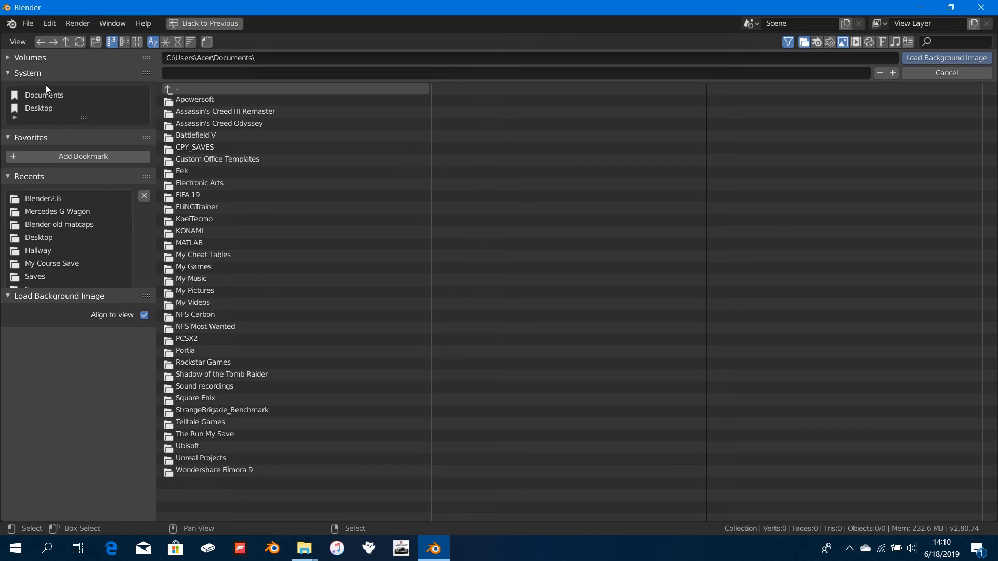
mouse_move(5, 64)
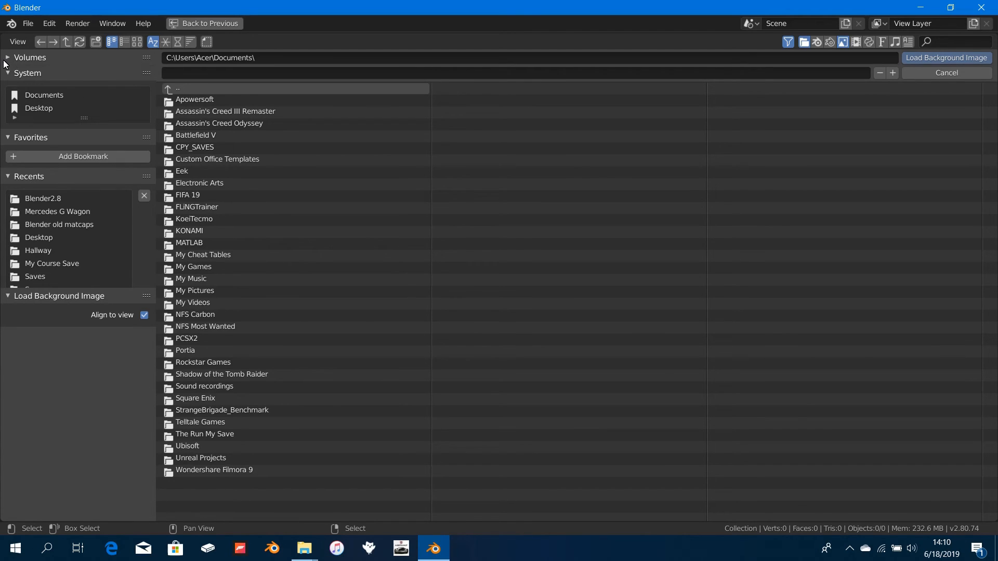
- Load front.png from the Mercedes G Wagon folder as the background image
click(5, 58)
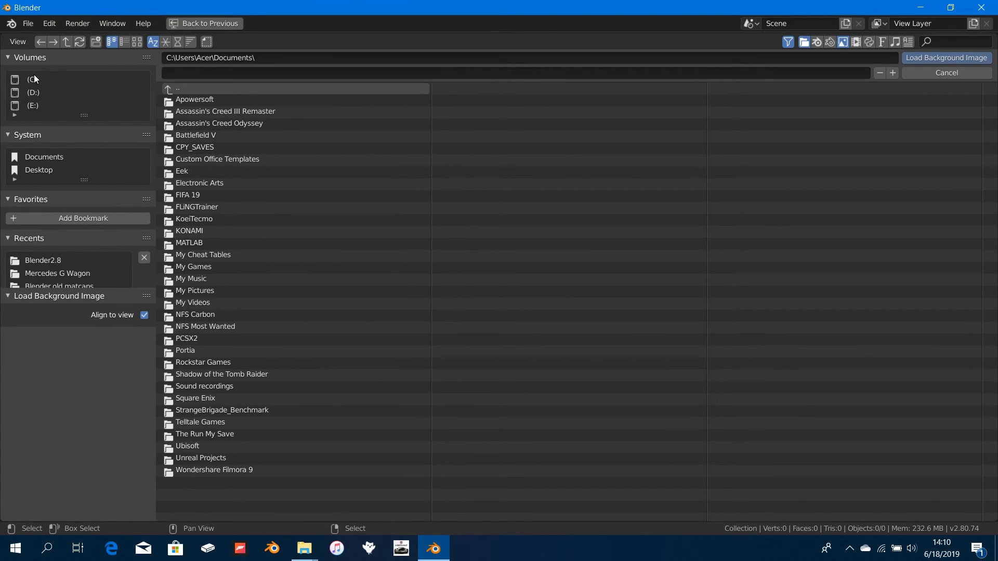
click(30, 57)
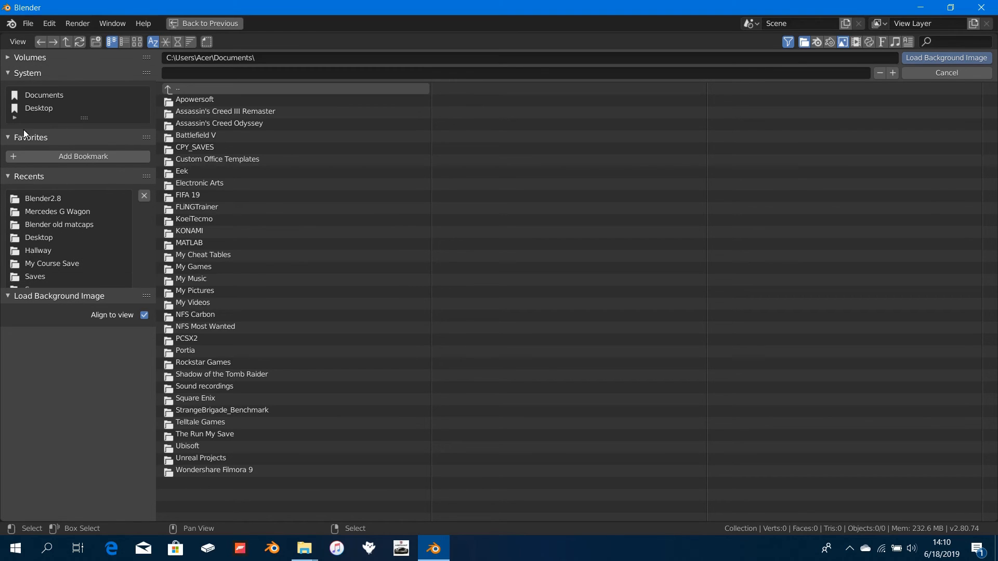
mouse_move(61, 218)
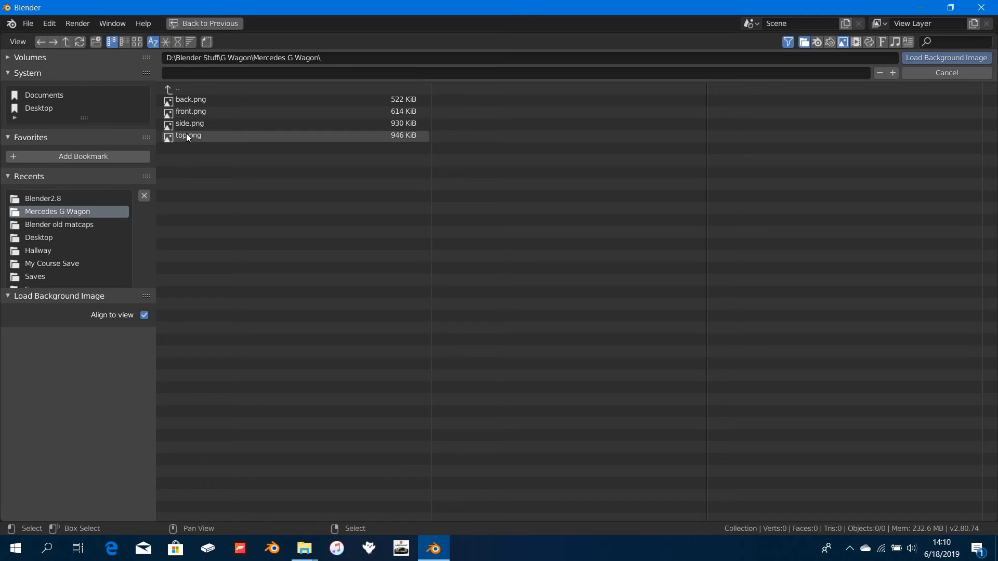
click(189, 112)
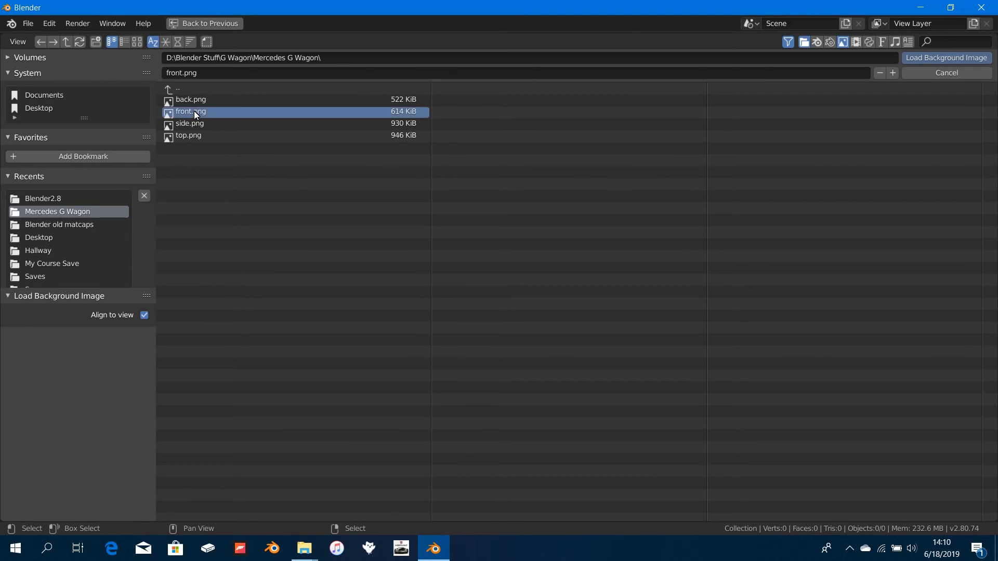
click(945, 59)
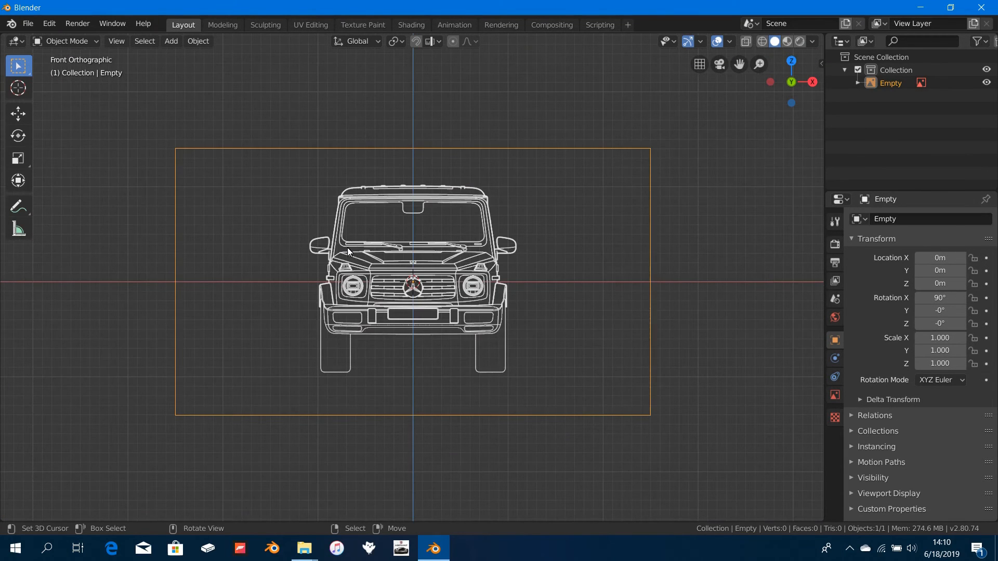
- Move the front blueprint empty along Y to about 40 m from the origin
scroll(down, 3)
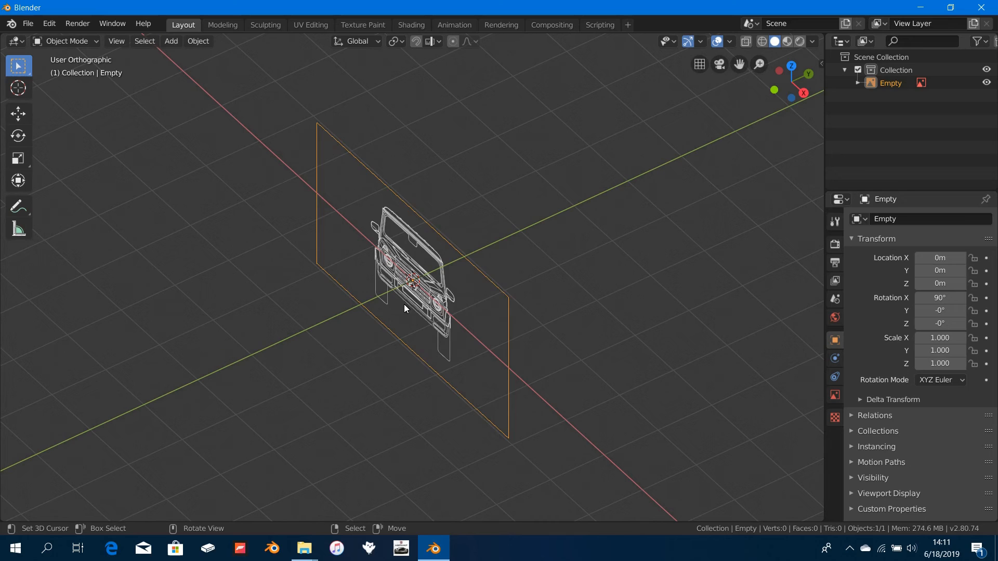
scroll(down, 3)
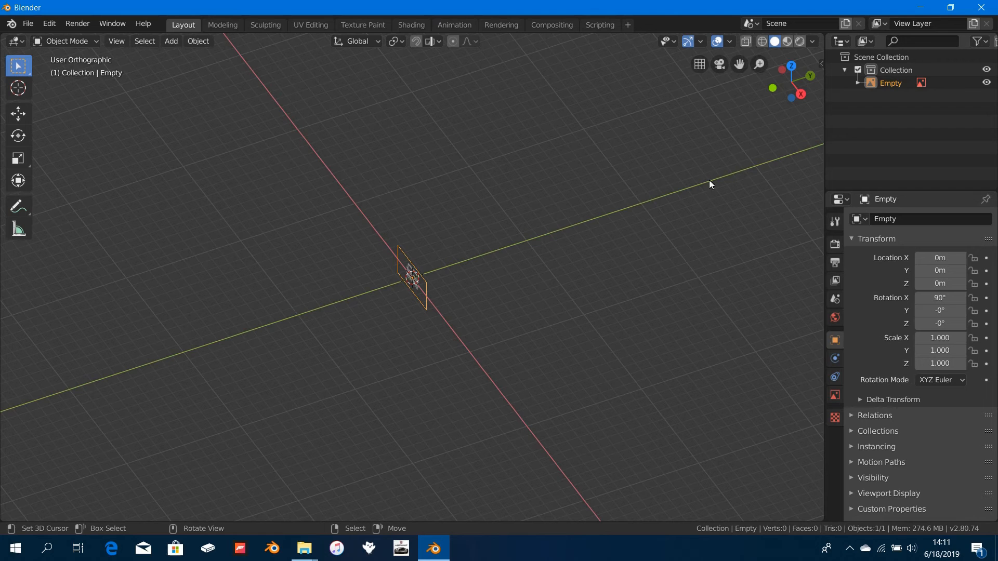
mouse_move(717, 184)
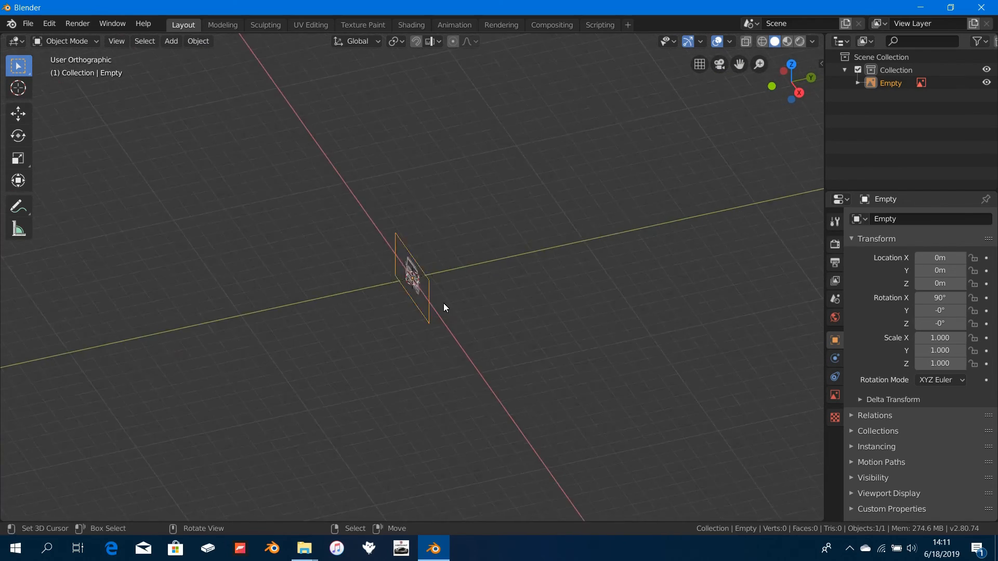
key(g)
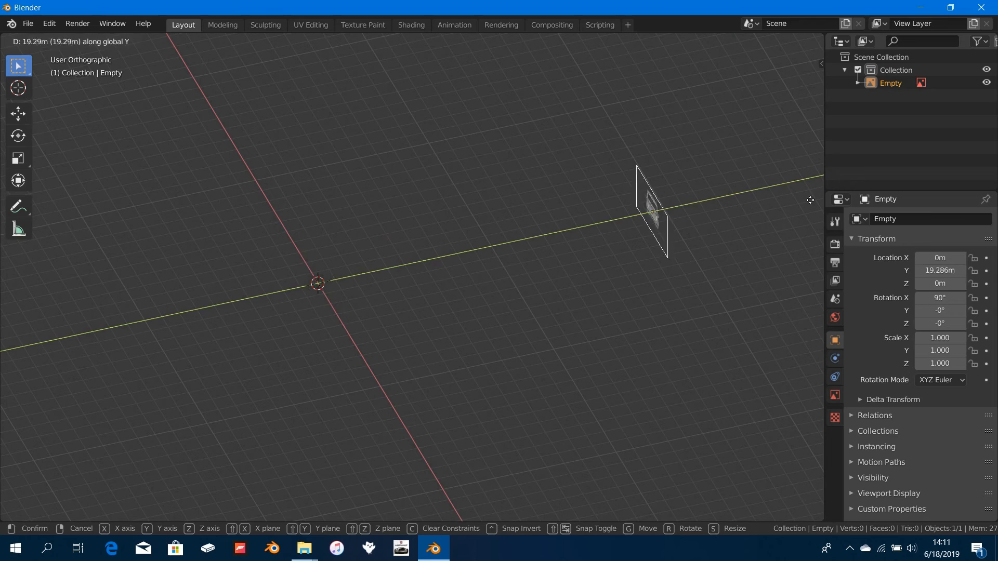
click(378, 266)
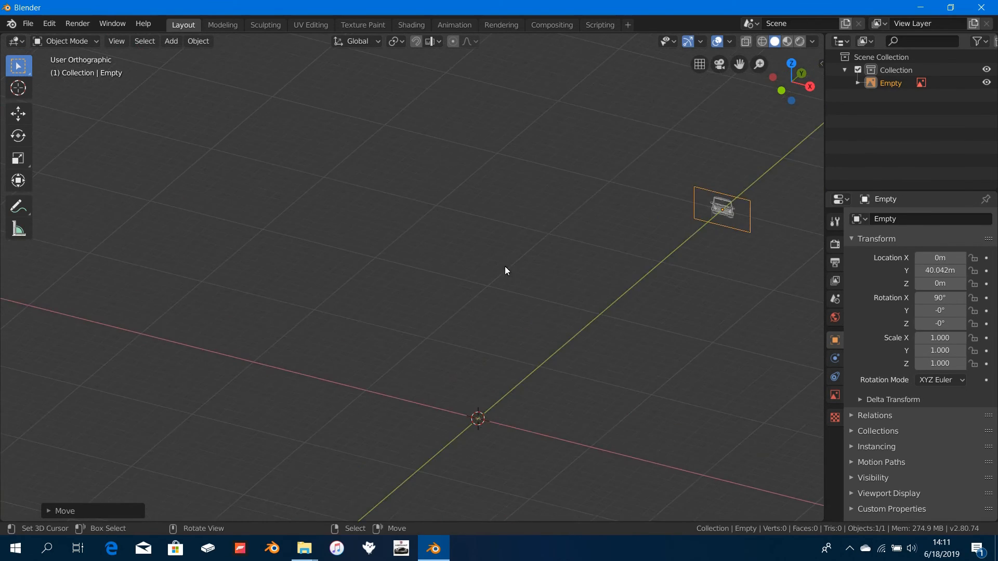
click(790, 81)
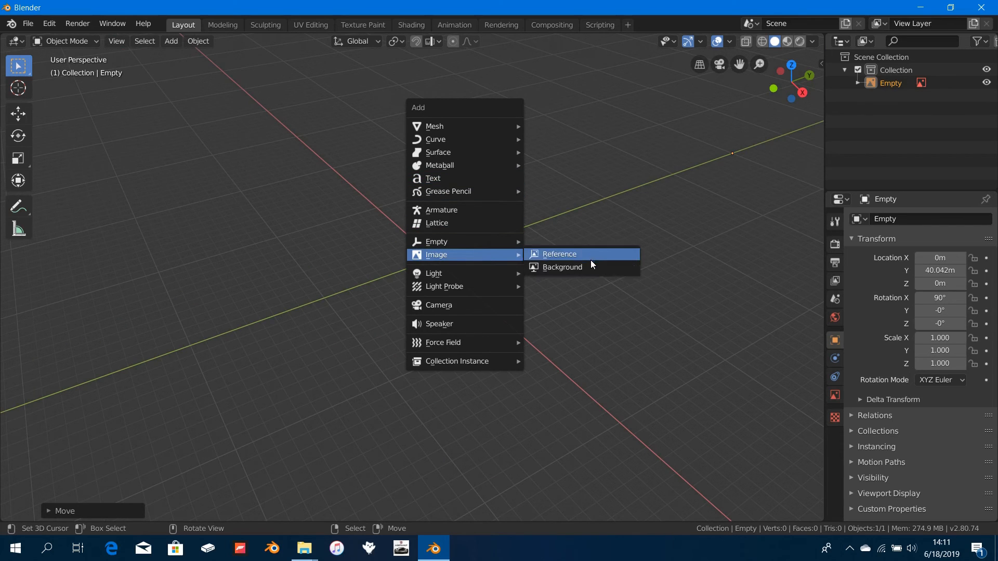
- Add a second background image in Back view and load back.png
click(562, 268)
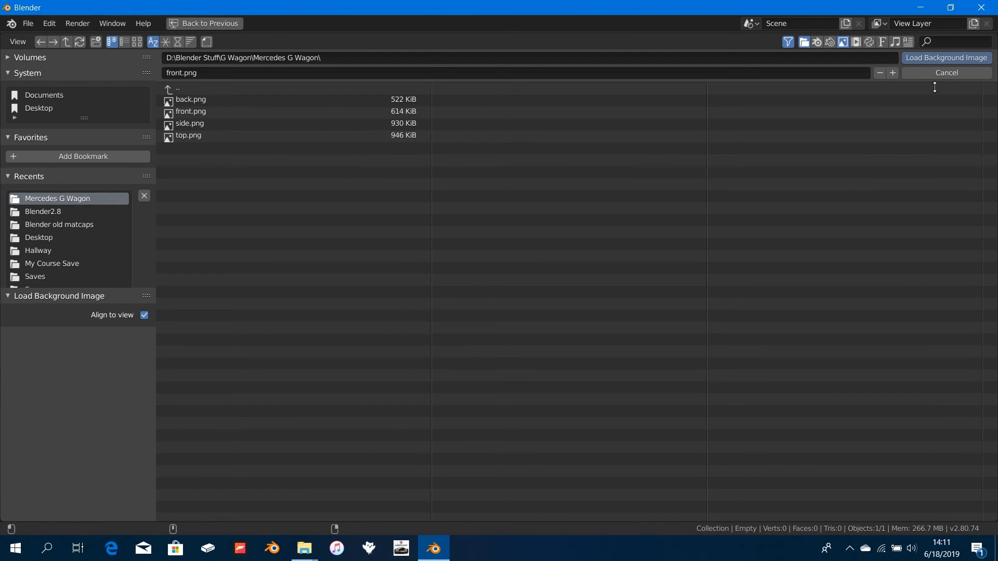
click(947, 58)
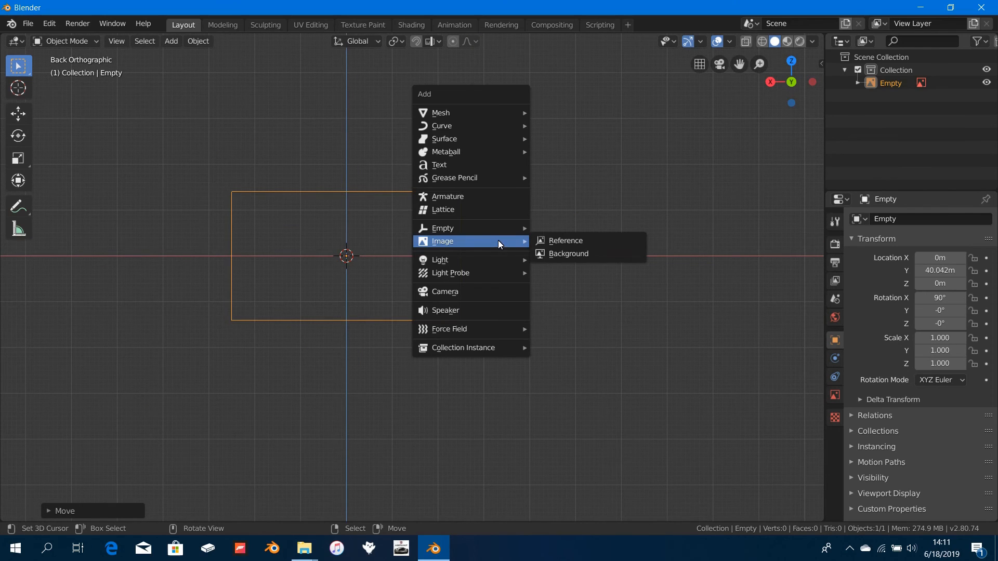
click(568, 254)
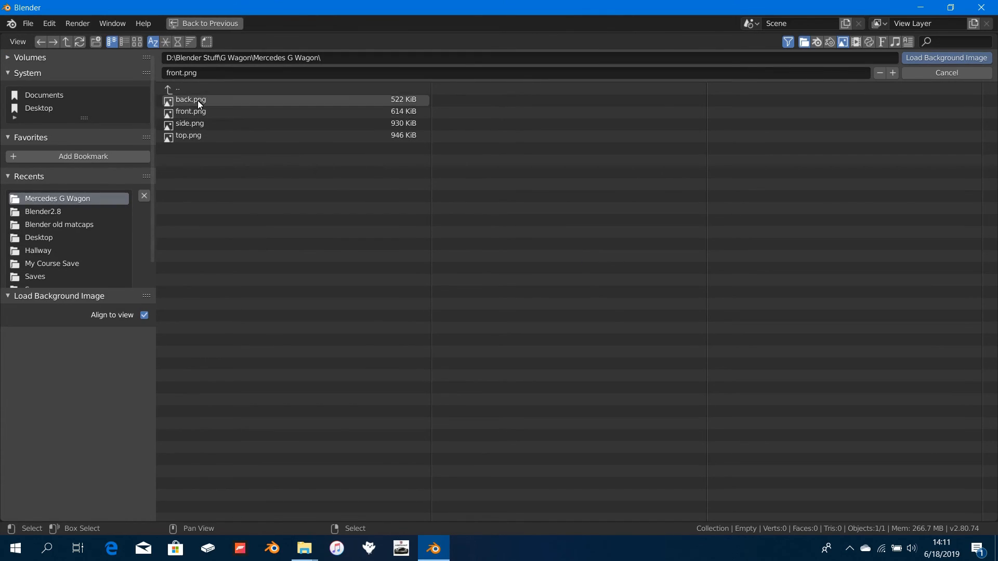
click(946, 58)
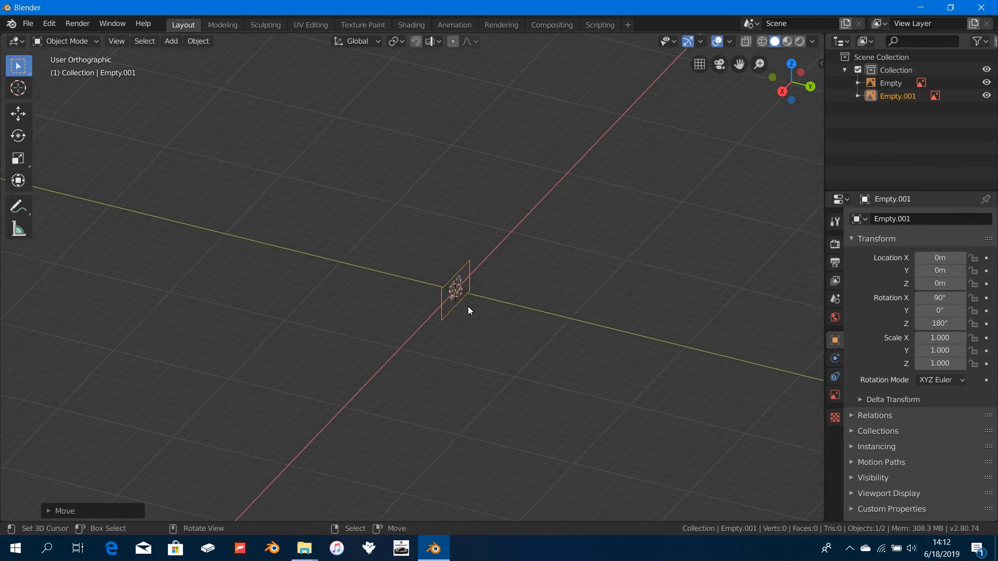
- Move the back blueprint along Y to about -41.7 m behind the origin
key(g)
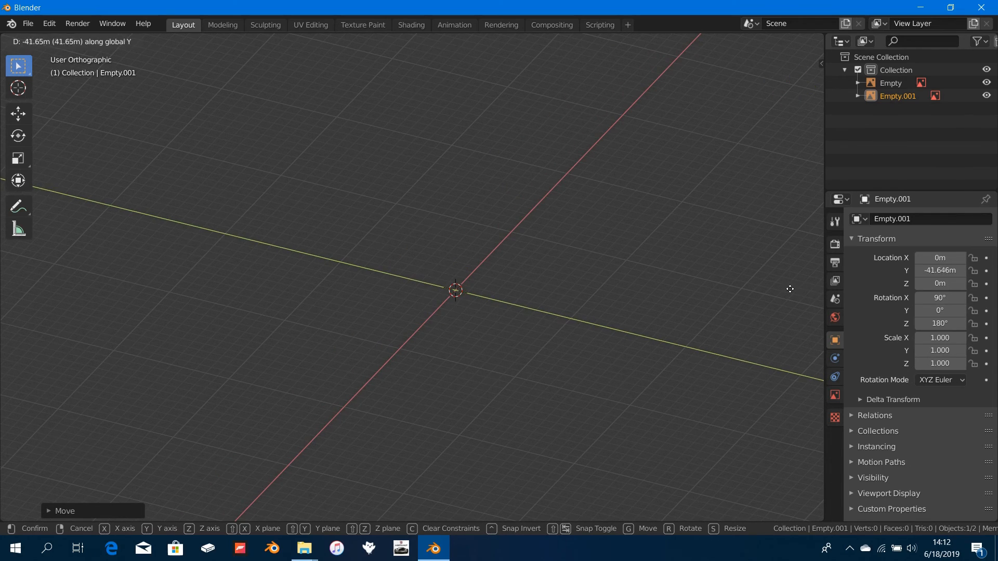
click(599, 316)
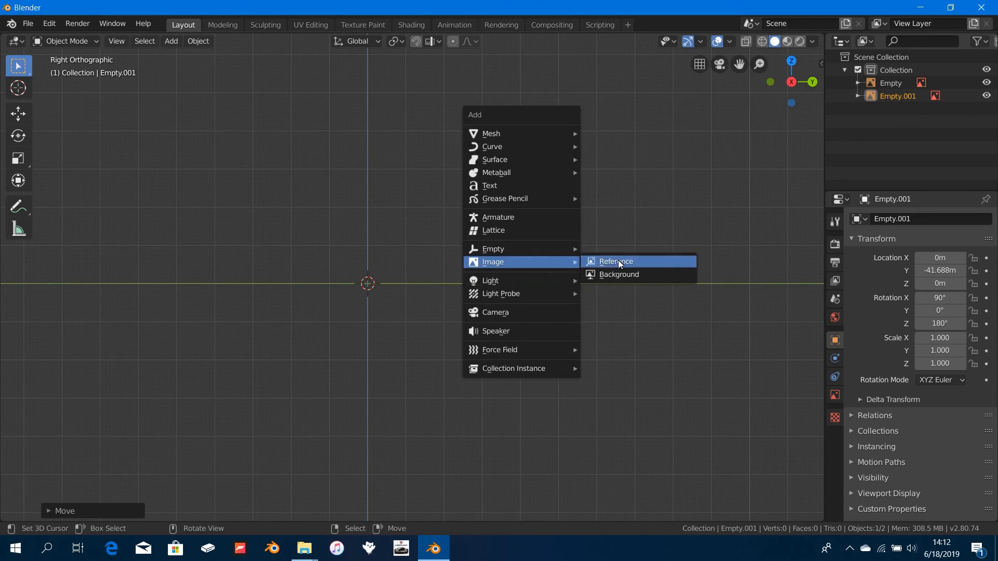
- Add a third background image in Right view and load side.png
click(614, 262)
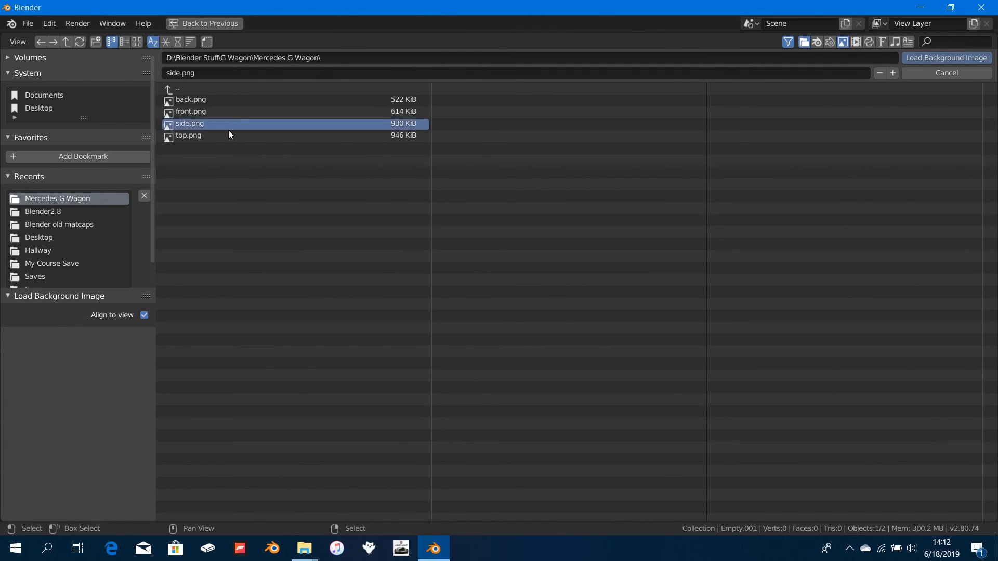
click(945, 59)
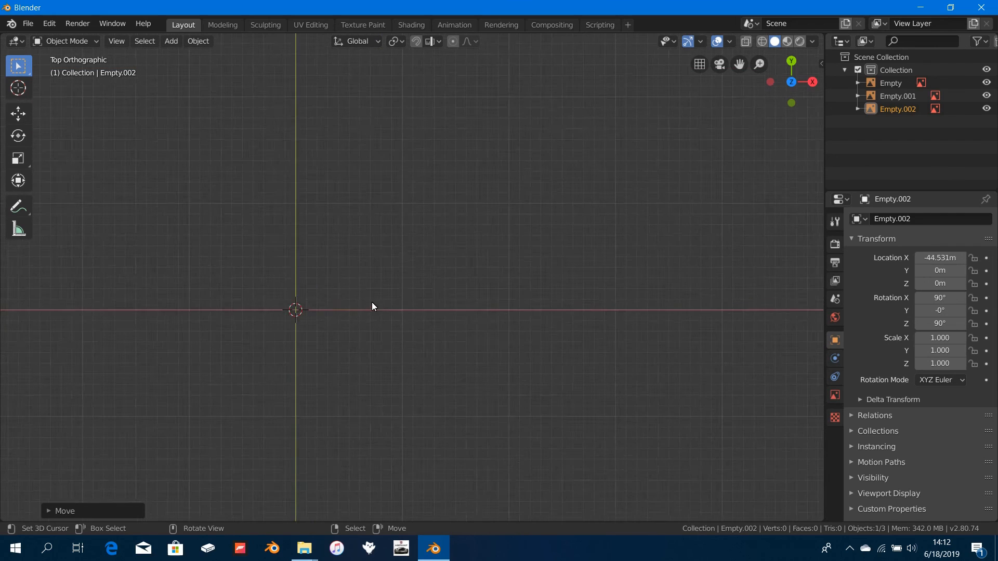
- Add a fourth background image in Top view and load top.png at the origin
click(170, 41)
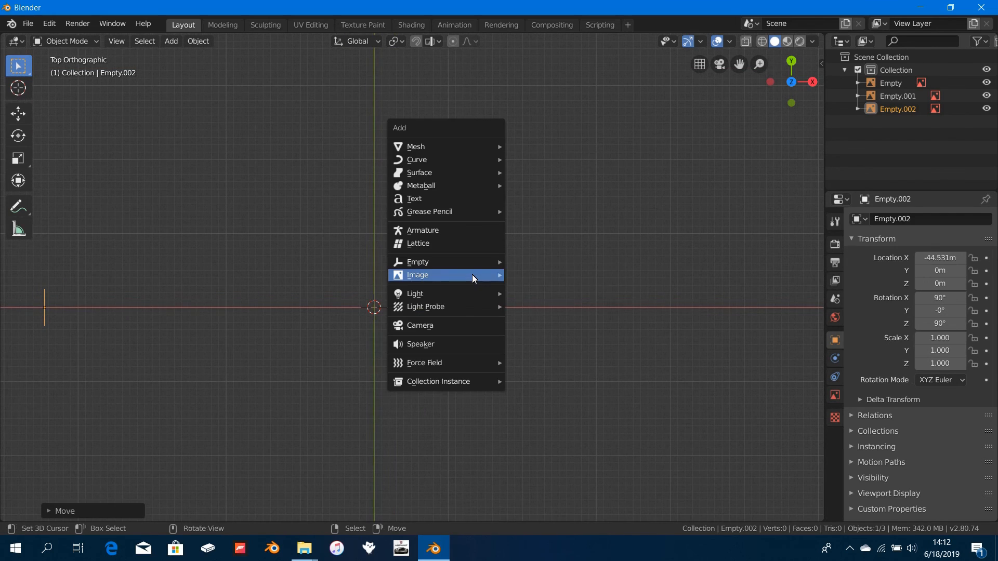
click(418, 275)
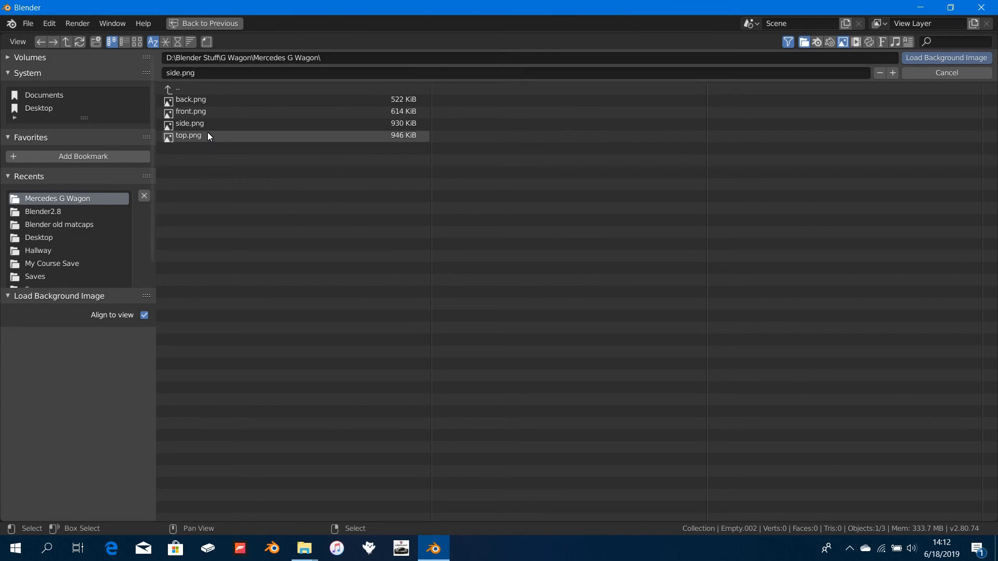
click(947, 58)
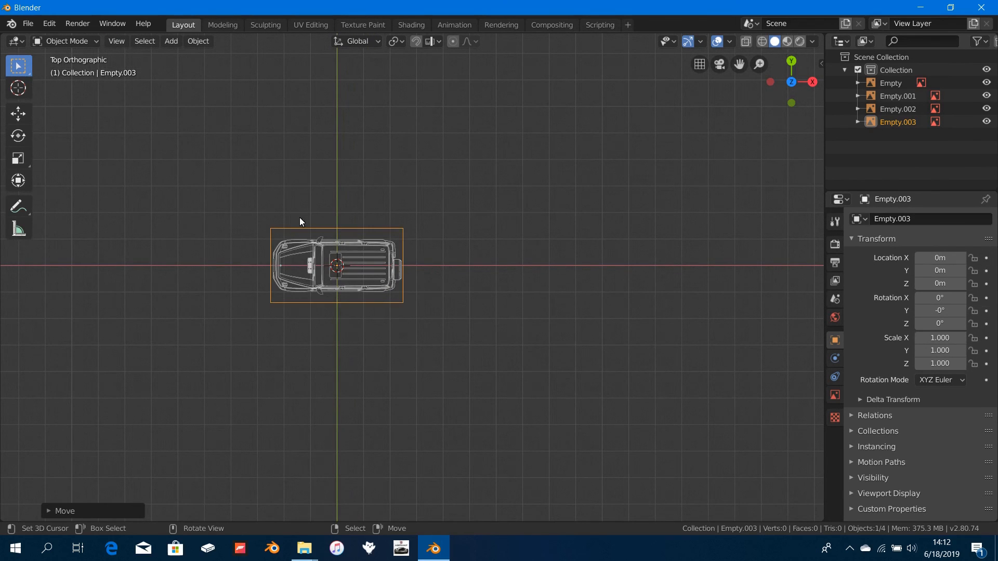